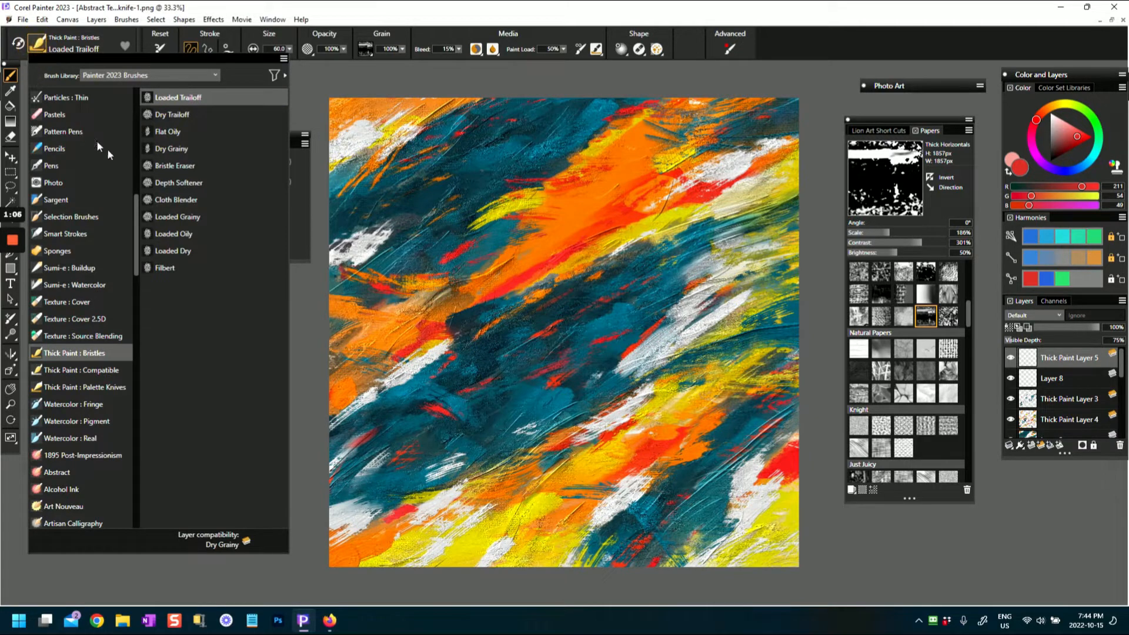
Step: Close the Brush Library, leaving the Custom 3 palette and reference image beside the painting
{"action": "left_click", "coordinate": [149, 75]}
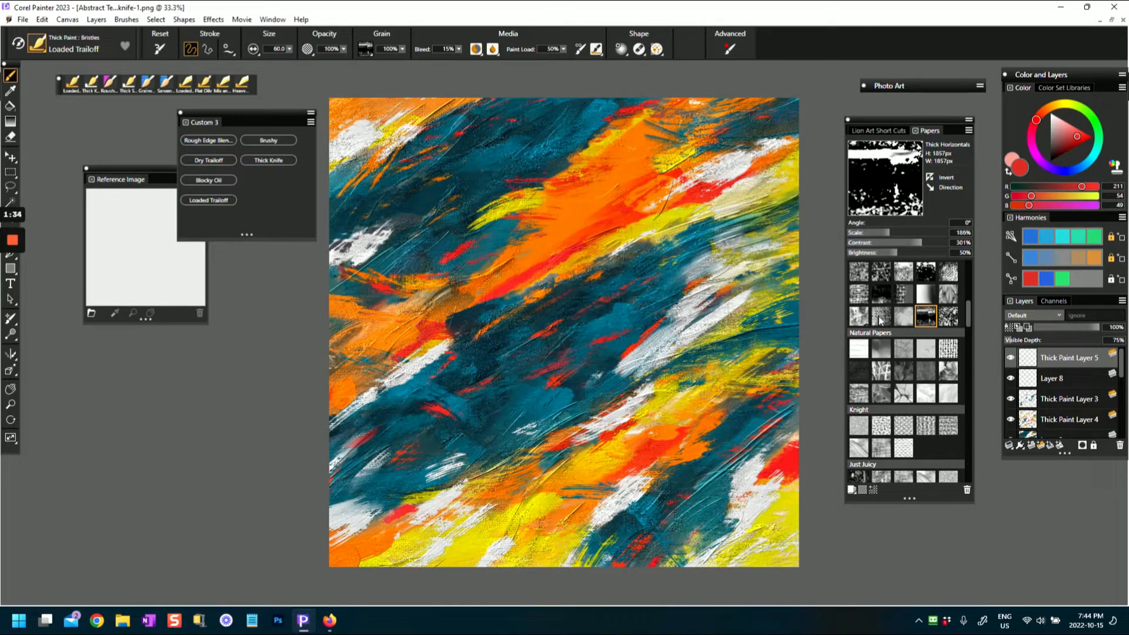
Step: Switch the Papers panel group to its Lion Art Short Cuts tab
{"action": "left_click", "coordinate": [881, 315]}
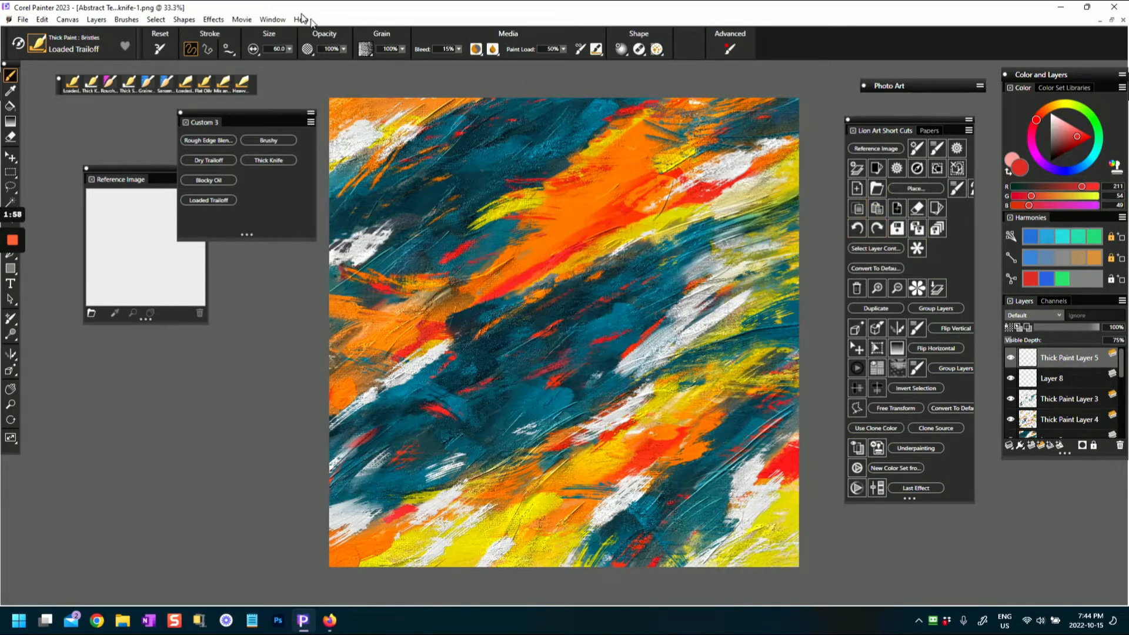
{"action": "left_click", "coordinate": [272, 20]}
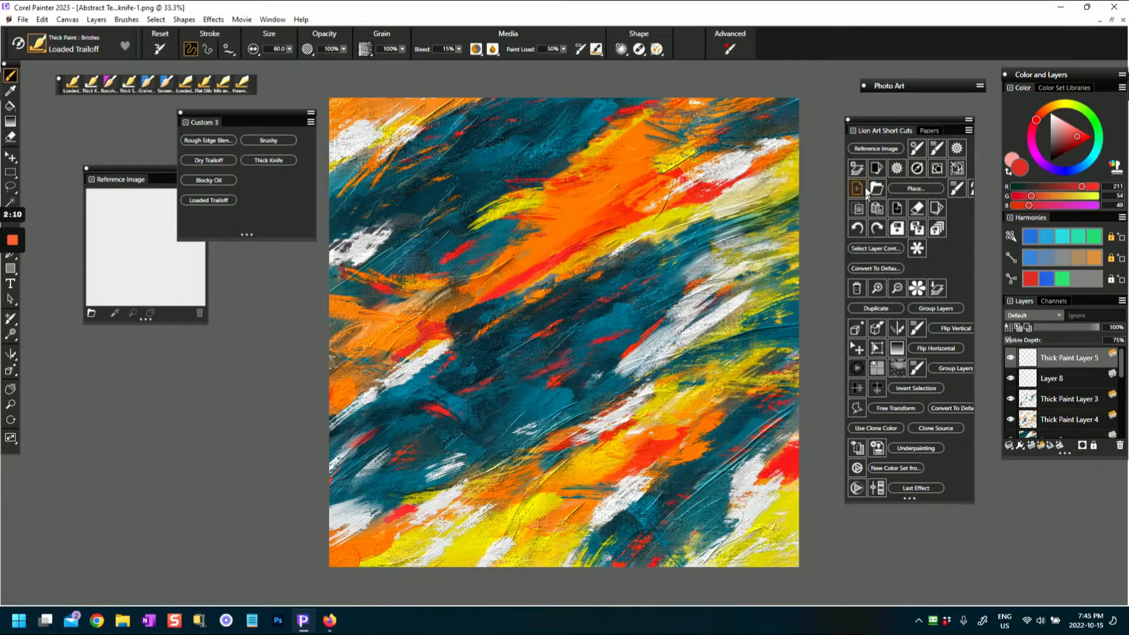
{"action": "mouse_move", "coordinate": [877, 167]}
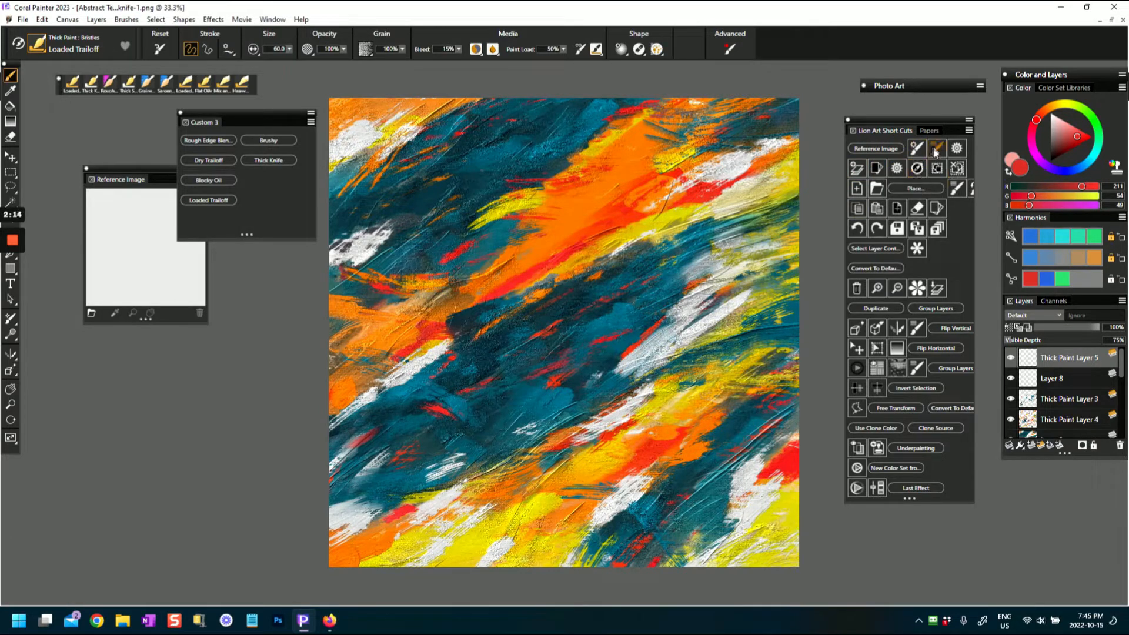
Step: Return to the Papers tab to pick the Dirty Canvas paper texture
{"action": "left_click", "coordinate": [928, 131]}
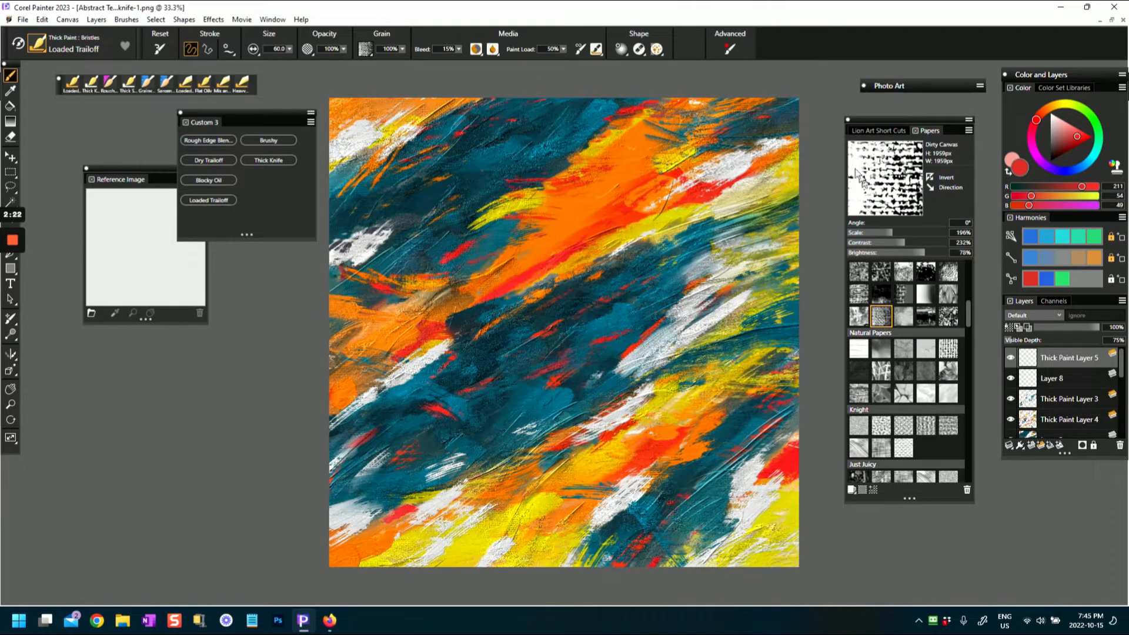
{"action": "mouse_move", "coordinate": [859, 199]}
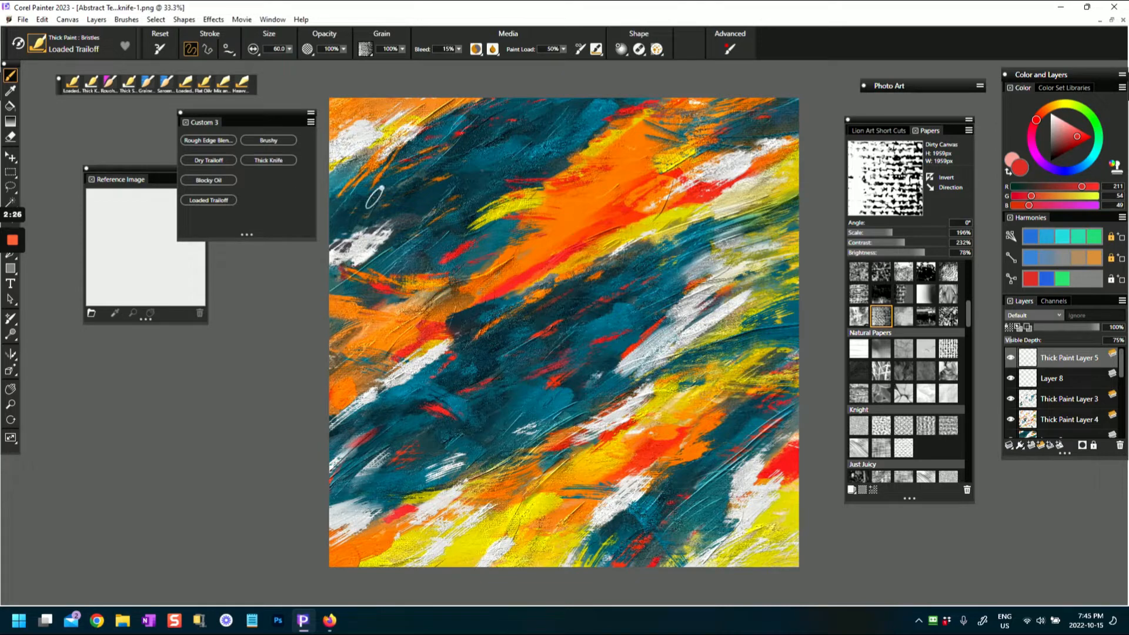
{"action": "mouse_move", "coordinate": [409, 345]}
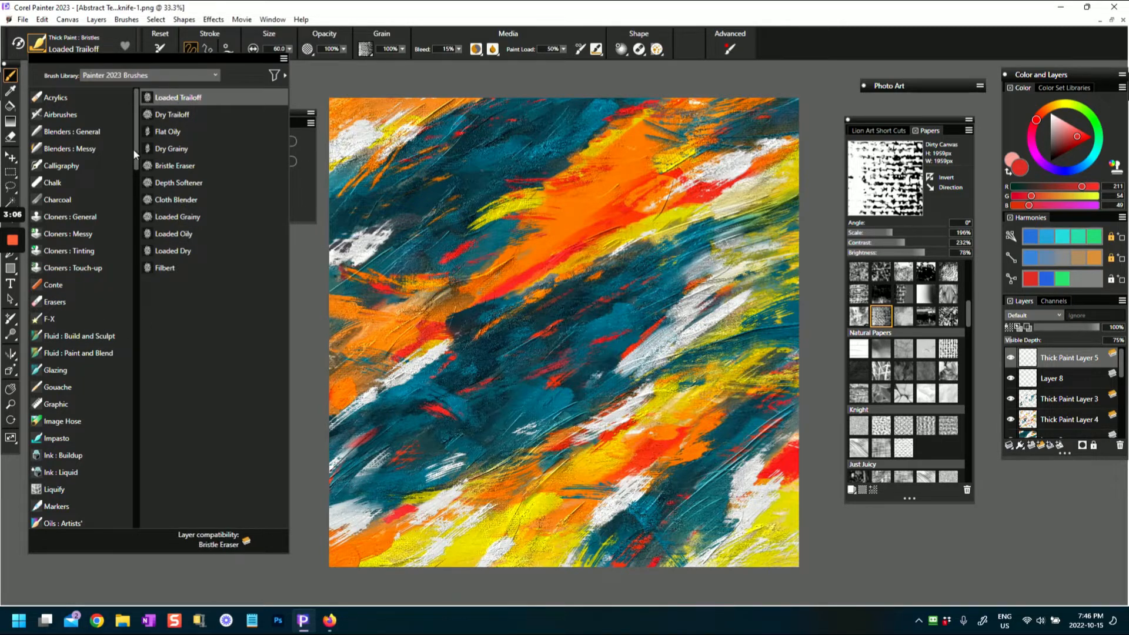
Step: Select Thick Knife from Thick Paint: Compatible and place it in the Custom 3 palette
{"action": "scroll", "scroll_direction": "down", "scroll_amount": 3}
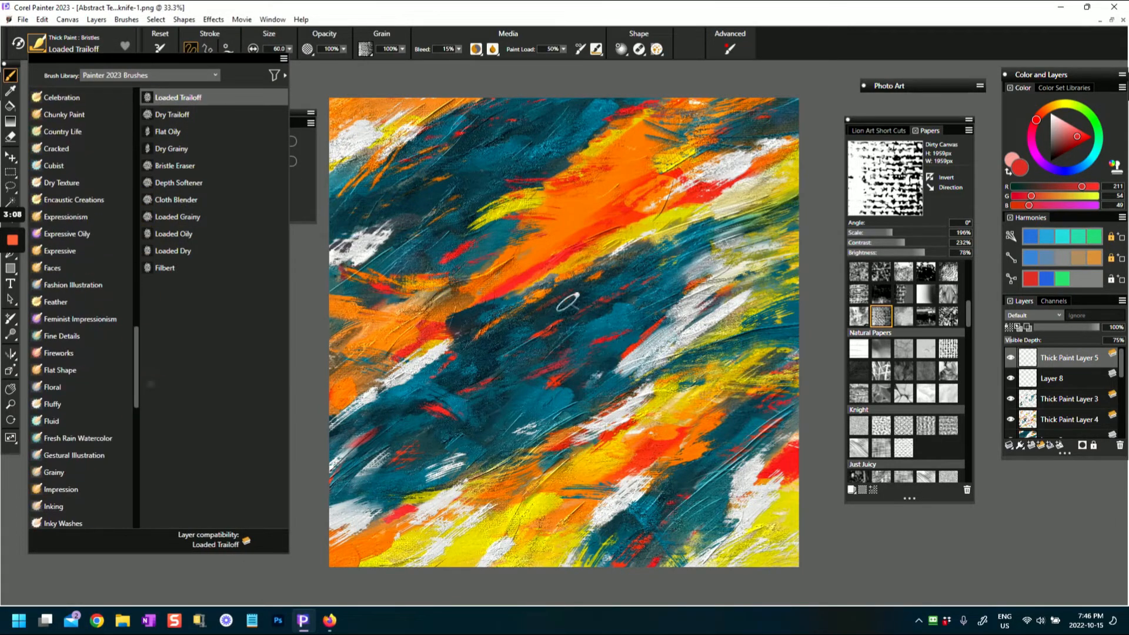
{"action": "mouse_move", "coordinate": [138, 385]}
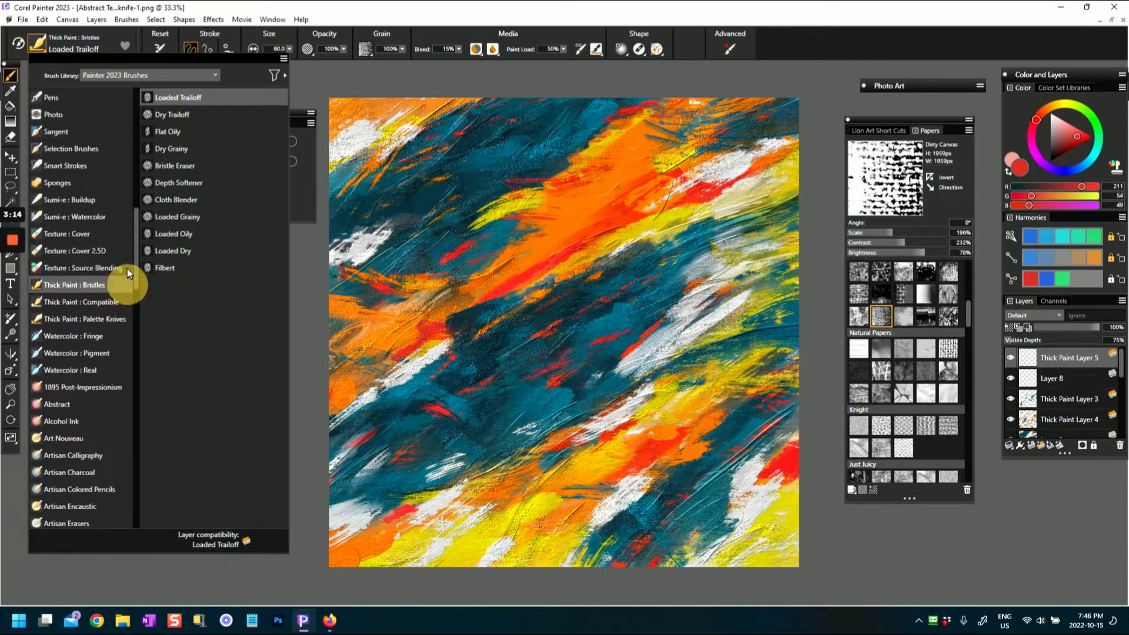
{"action": "scroll", "scroll_direction": "down", "scroll_amount": 3}
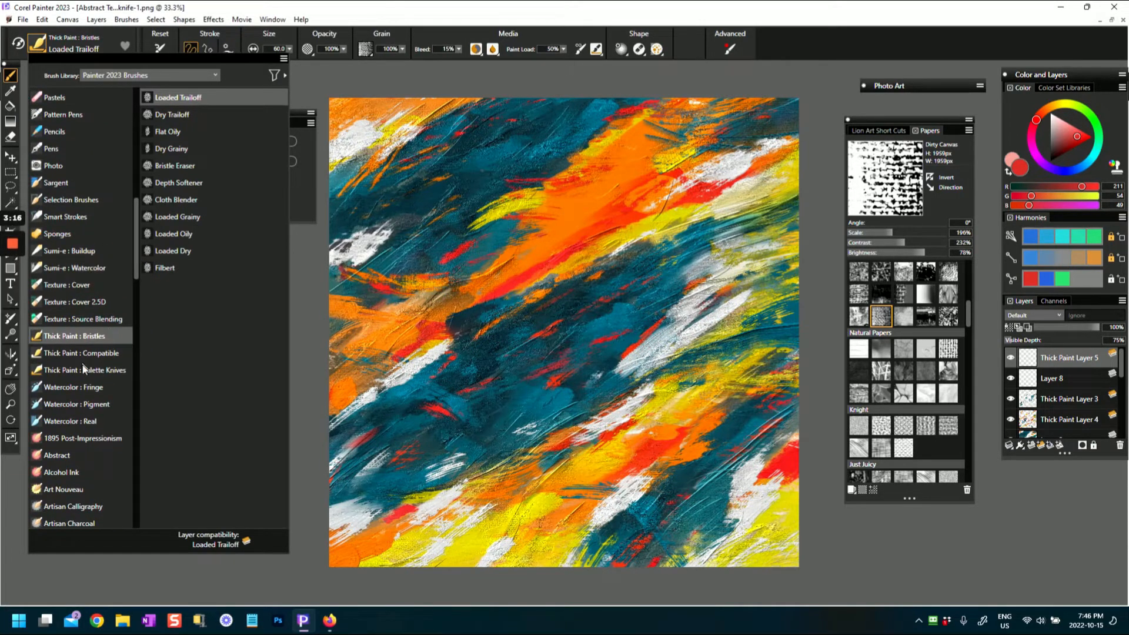
{"action": "left_click", "coordinate": [80, 352]}
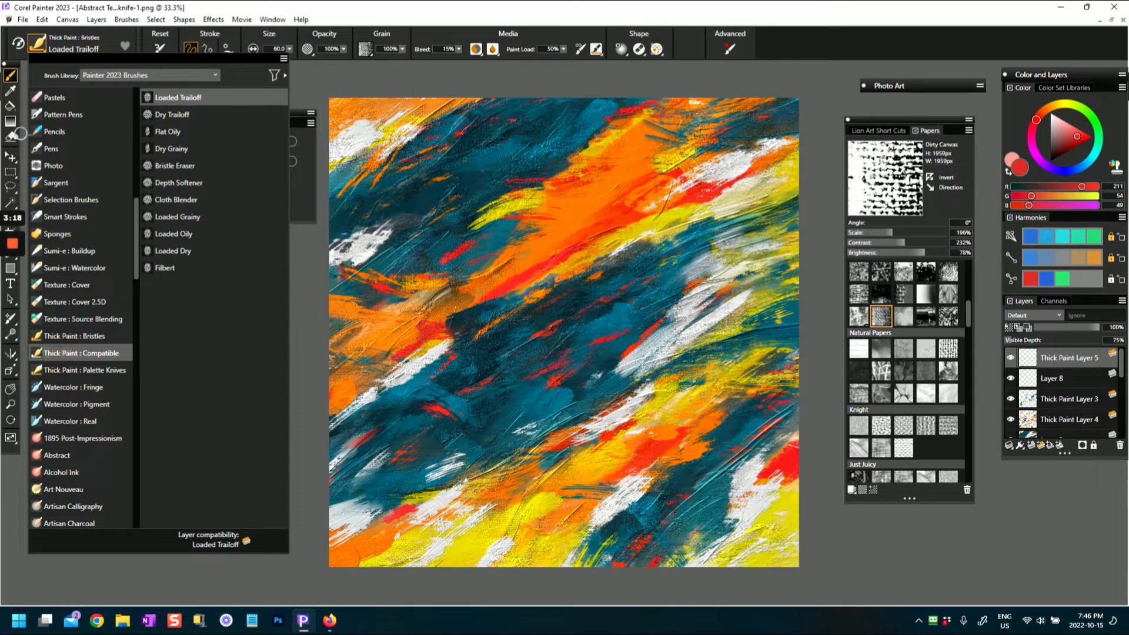
{"action": "left_click", "coordinate": [172, 318]}
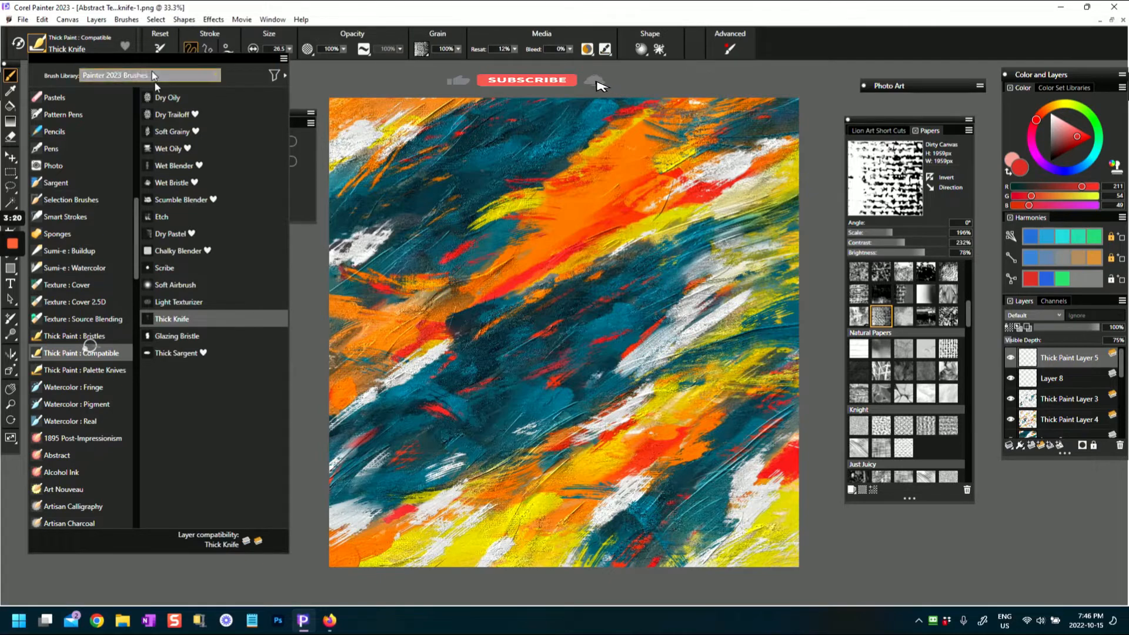
{"action": "left_click", "coordinate": [526, 80]}
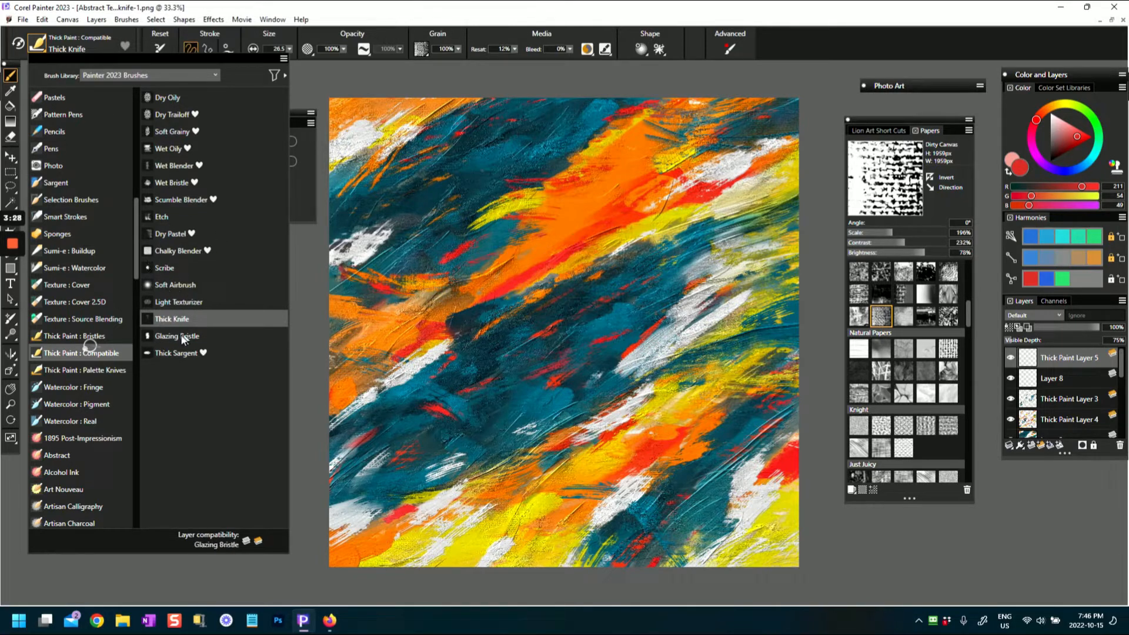
{"action": "mouse_move", "coordinate": [174, 284]}
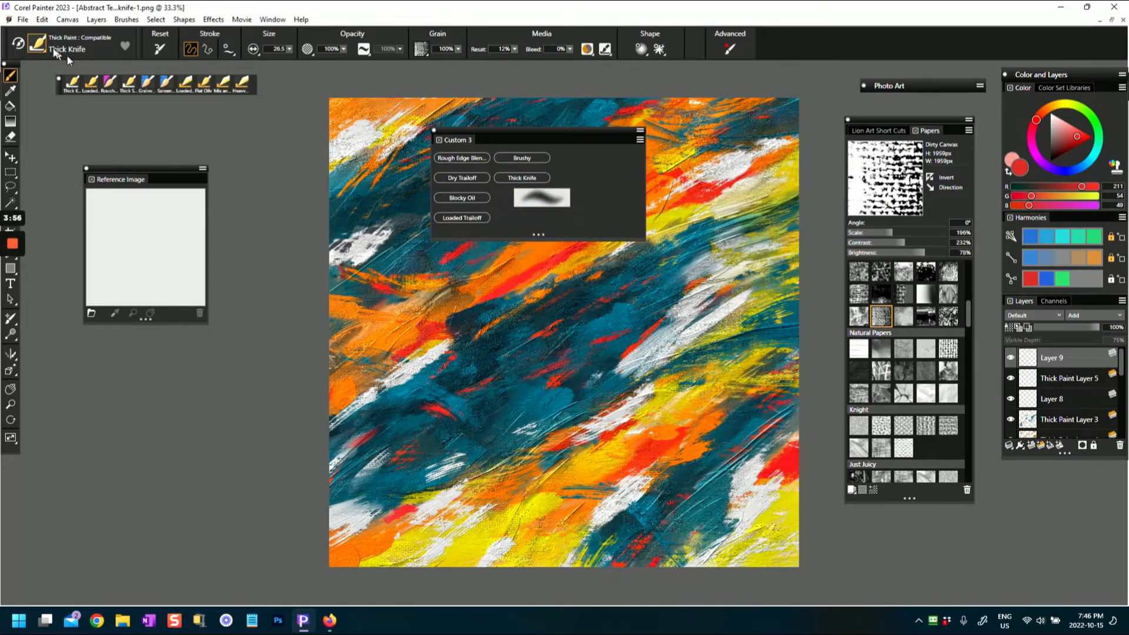
Step: Open the Brush Library on the Thick Paint: Palette Knives category
{"action": "left_click", "coordinate": [36, 45]}
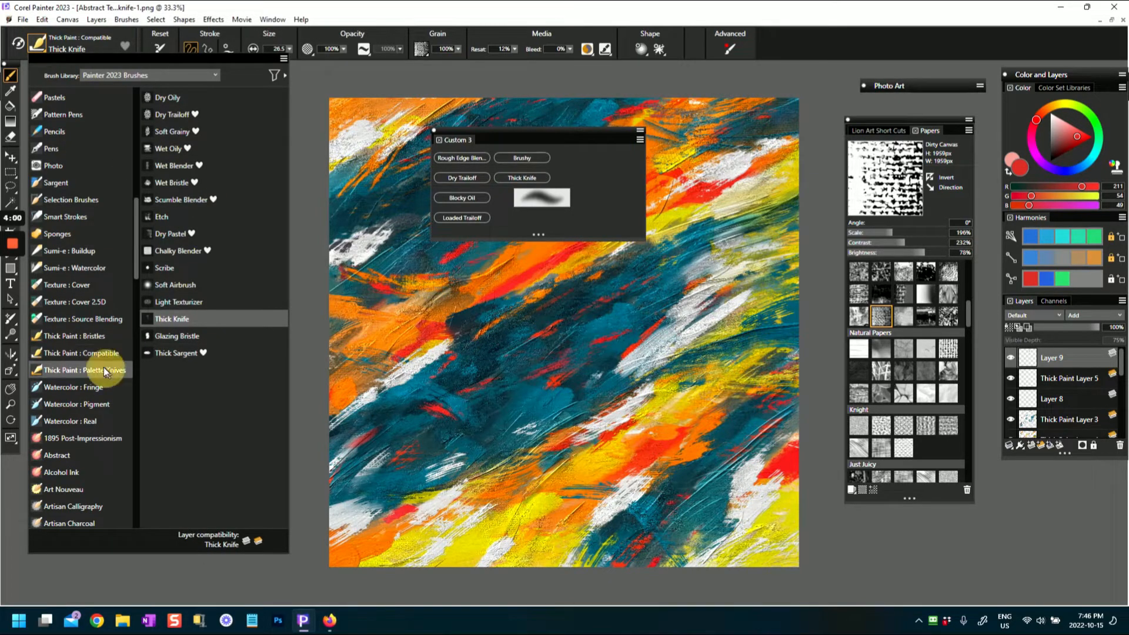
{"action": "left_click", "coordinate": [85, 369]}
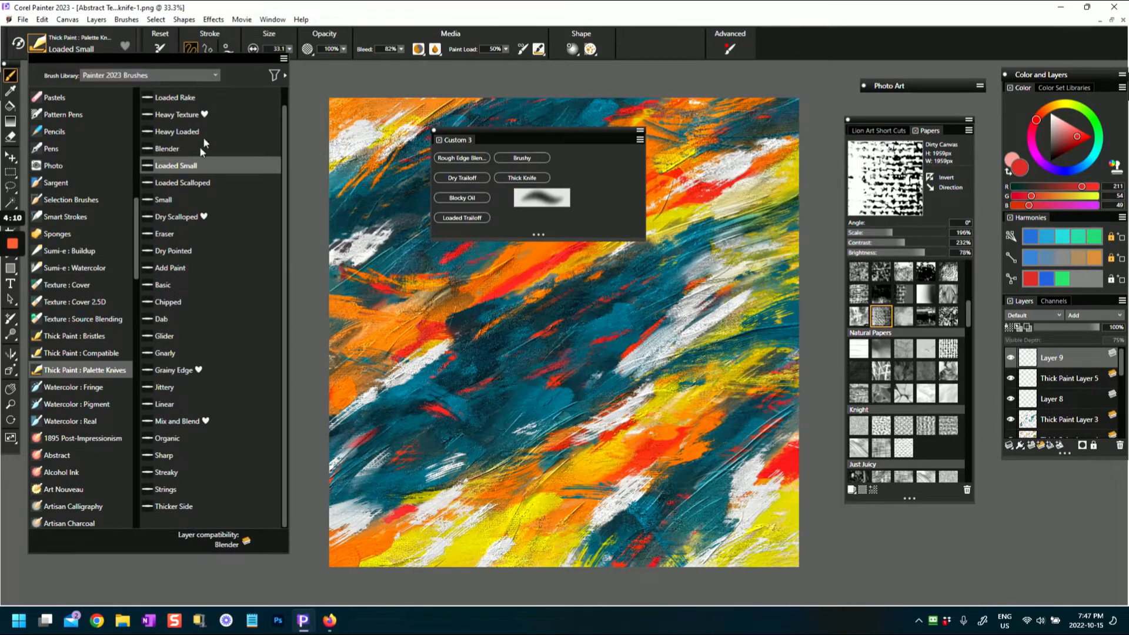
{"action": "mouse_move", "coordinate": [142, 136]}
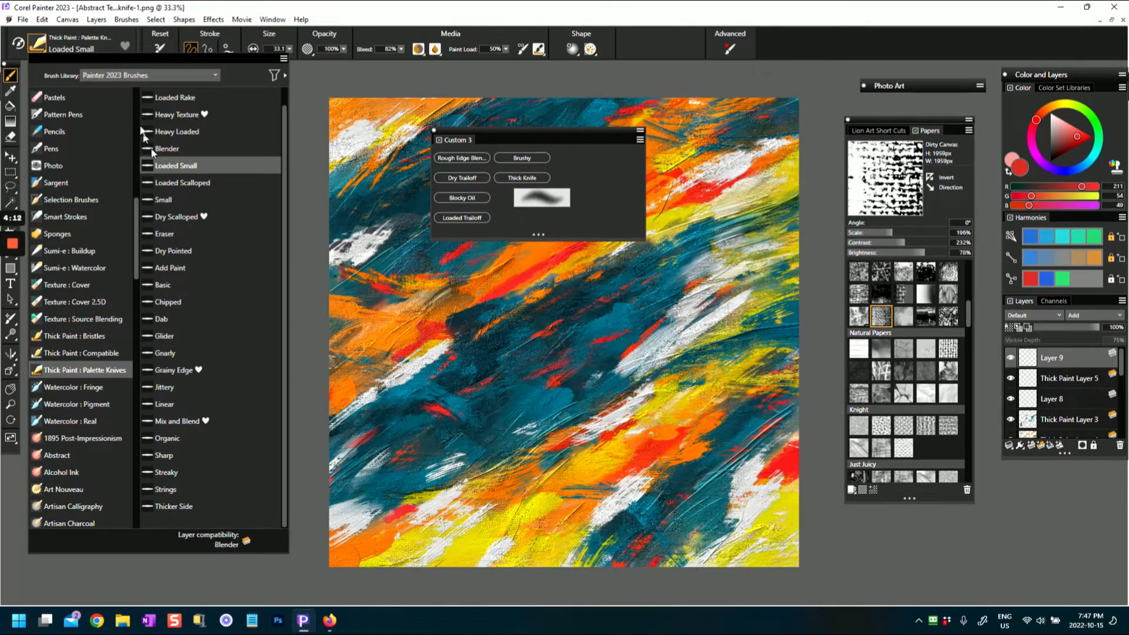
{"action": "mouse_move", "coordinate": [173, 144]}
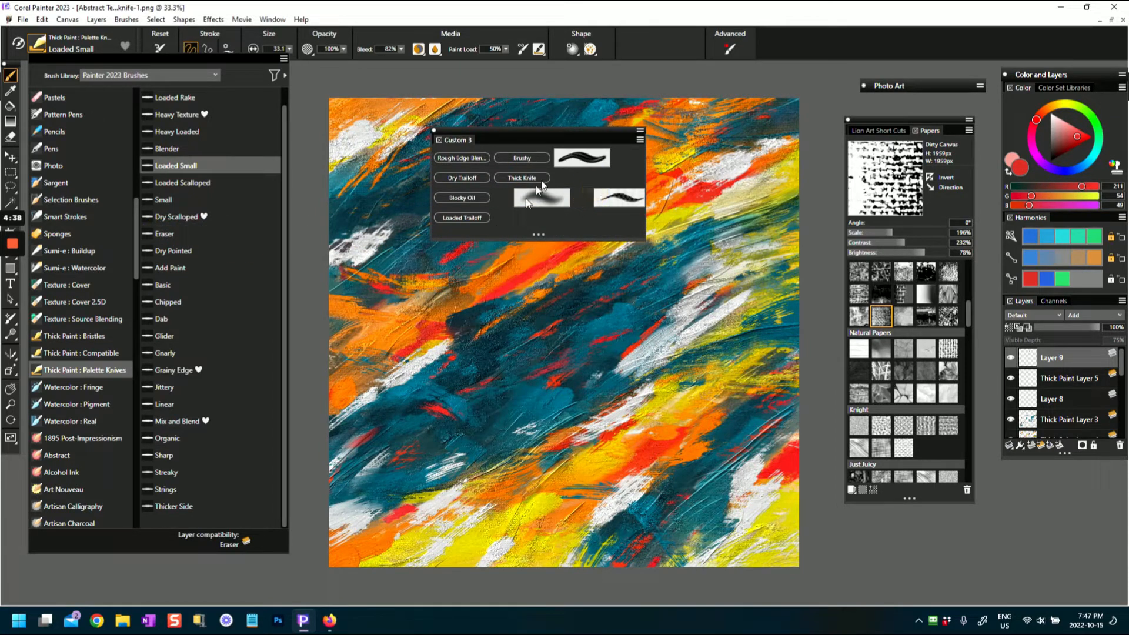
{"action": "mouse_move", "coordinate": [541, 198]}
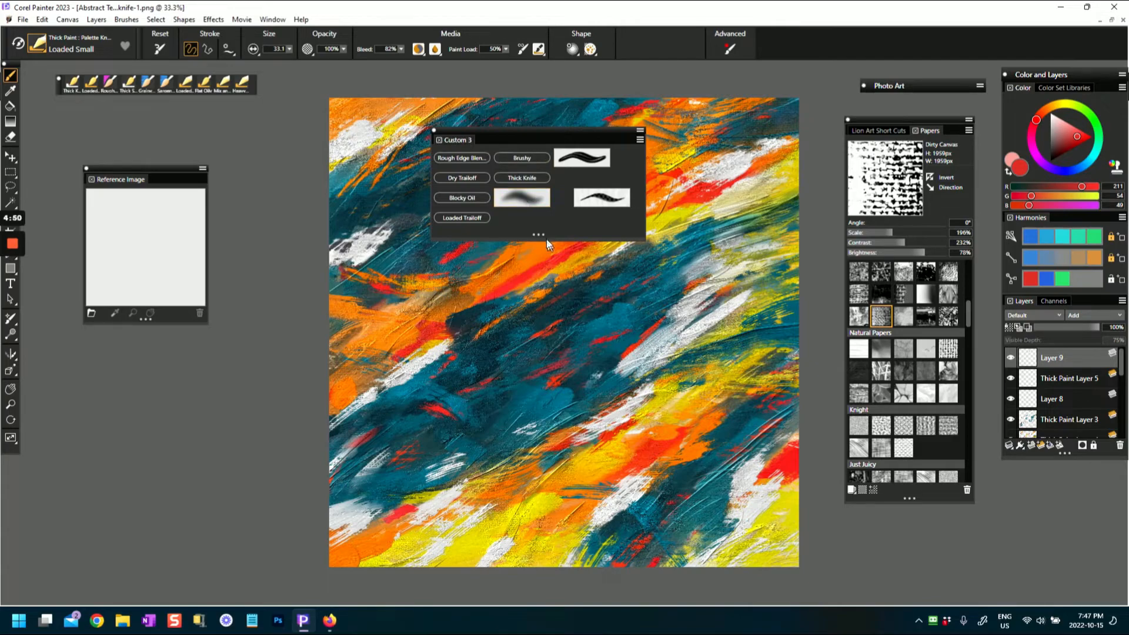
Step: Change the display style of Custom 3 palette brushes through their right-click options
{"action": "right_click", "coordinate": [522, 198]}
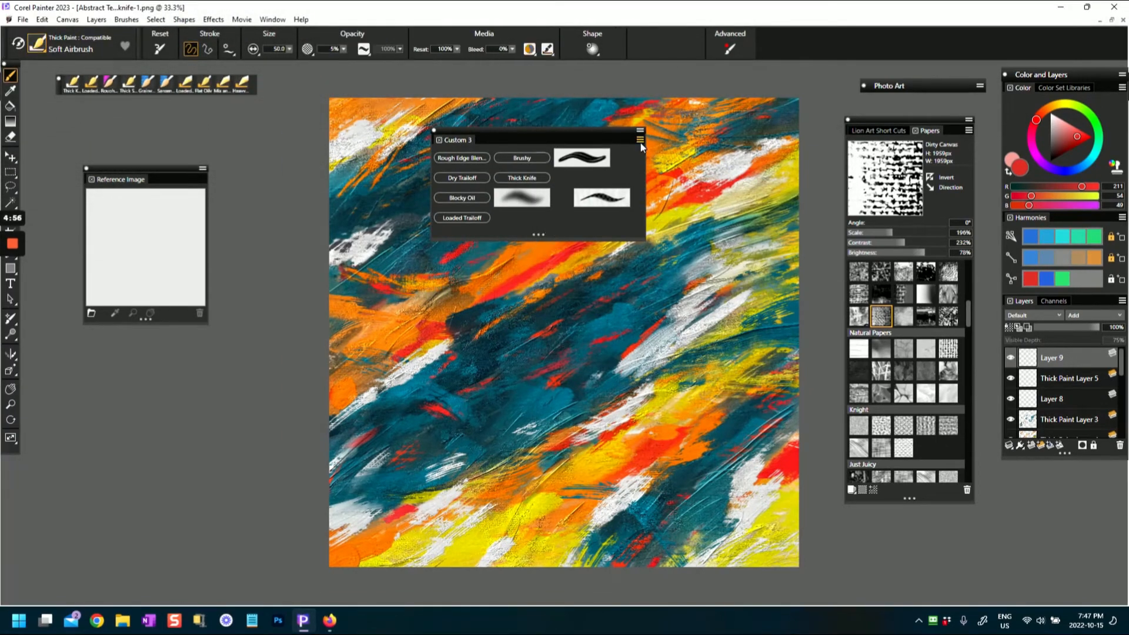
{"action": "left_click", "coordinate": [639, 140]}
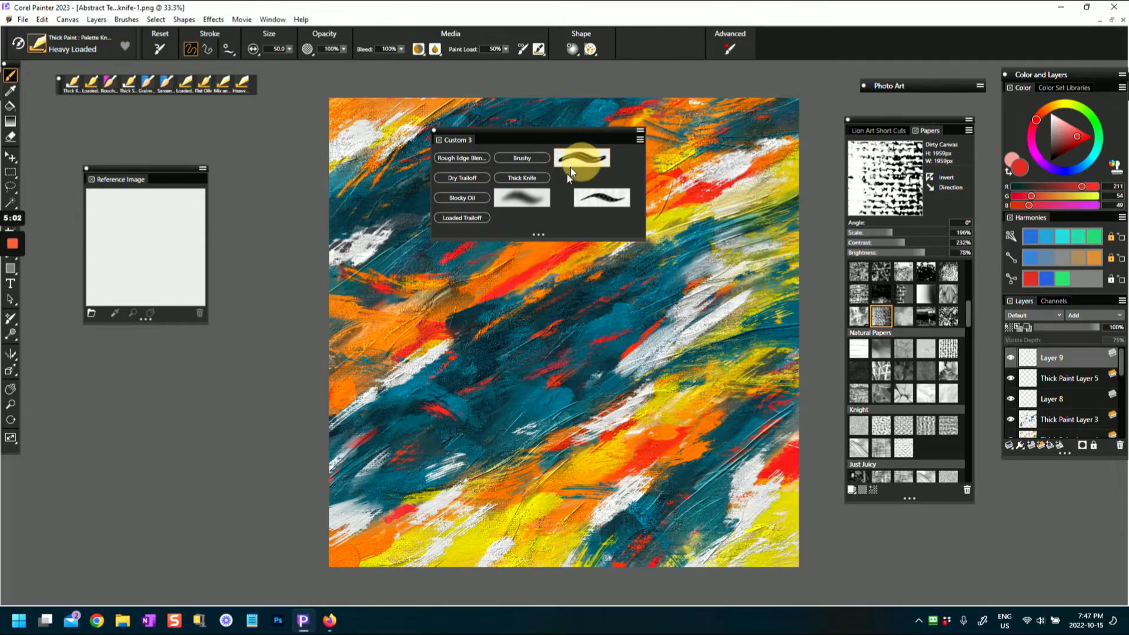
{"action": "left_click", "coordinate": [581, 157]}
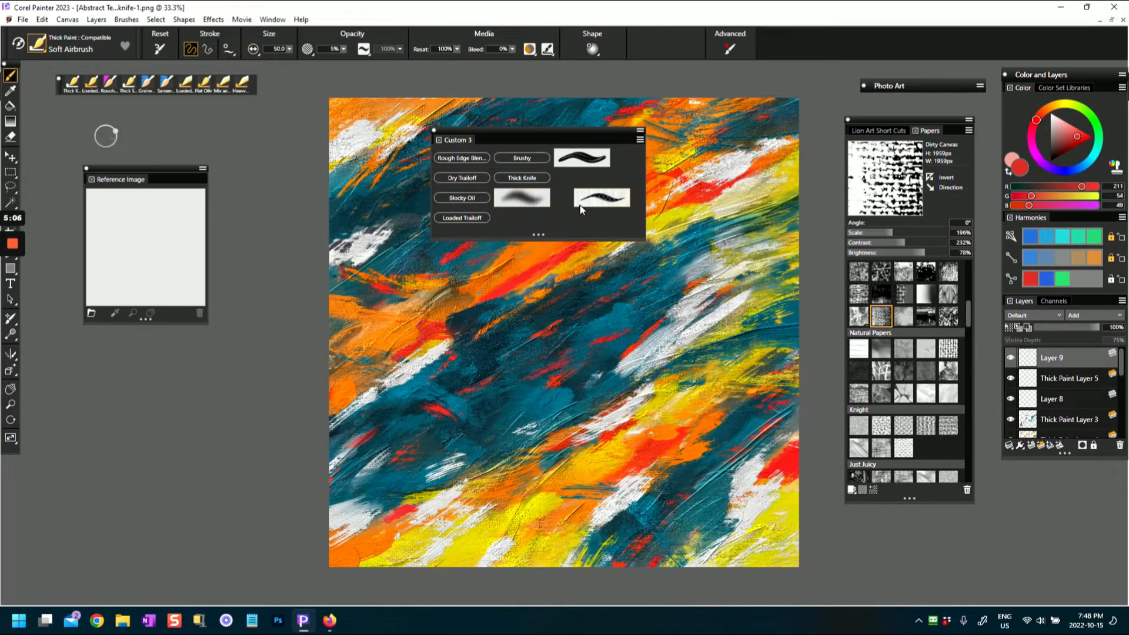
{"action": "right_click", "coordinate": [602, 197]}
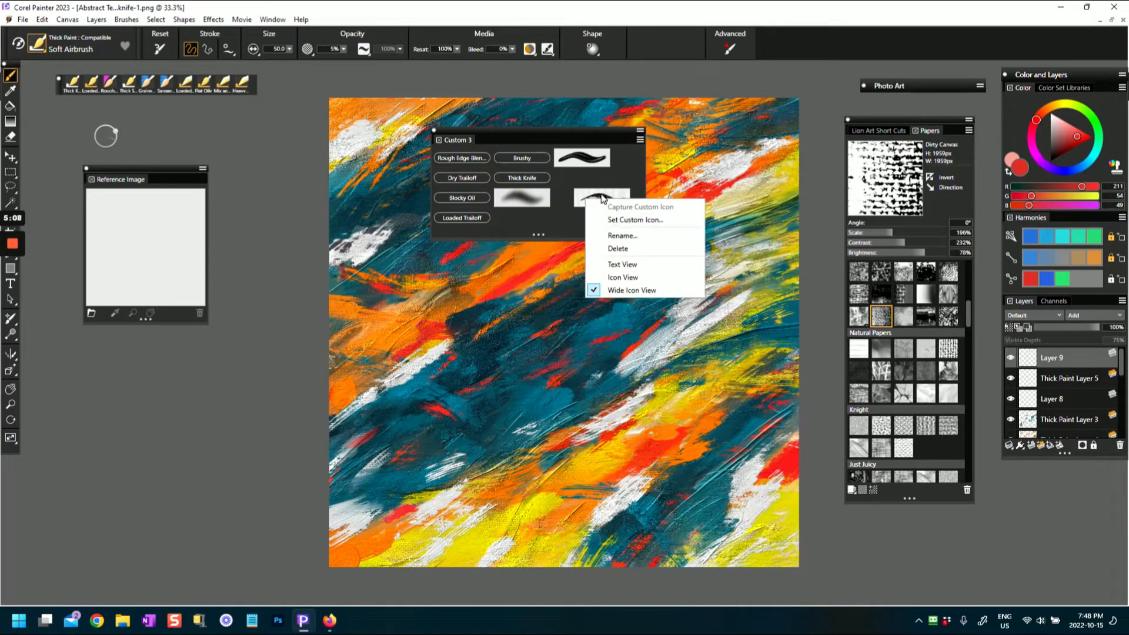
{"action": "mouse_move", "coordinate": [522, 206]}
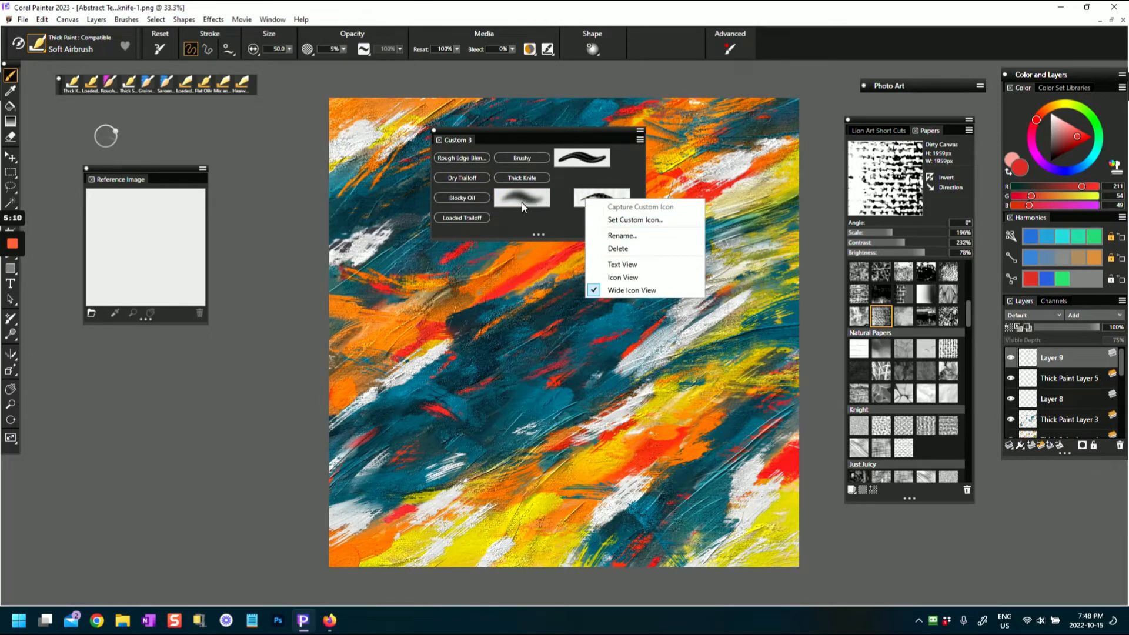
{"action": "mouse_move", "coordinate": [625, 290]}
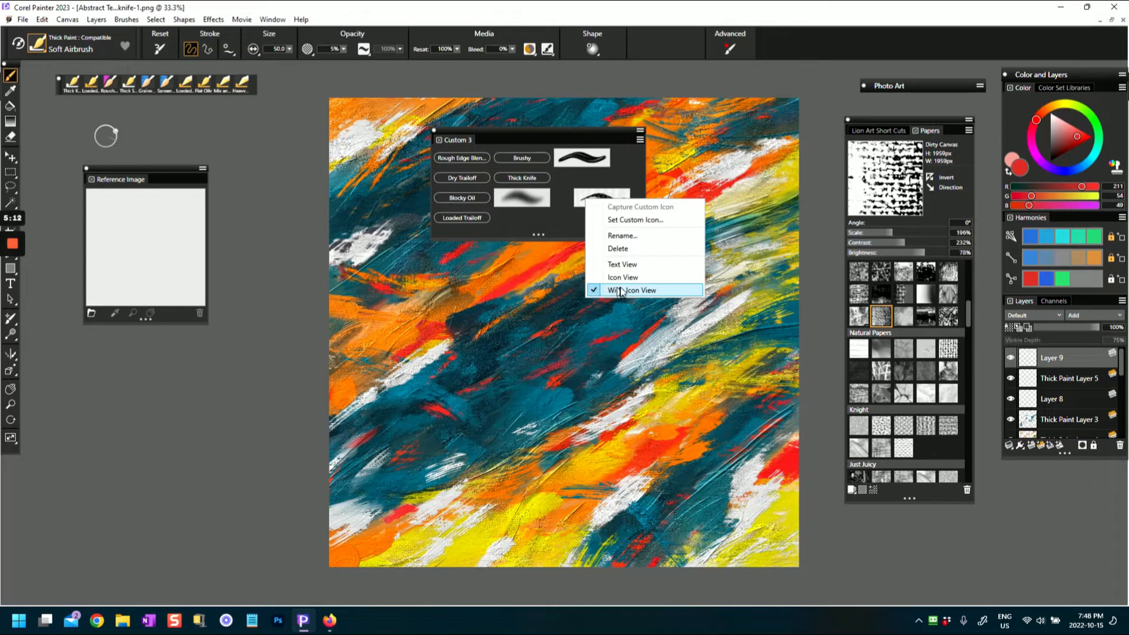
{"action": "left_click", "coordinate": [635, 290]}
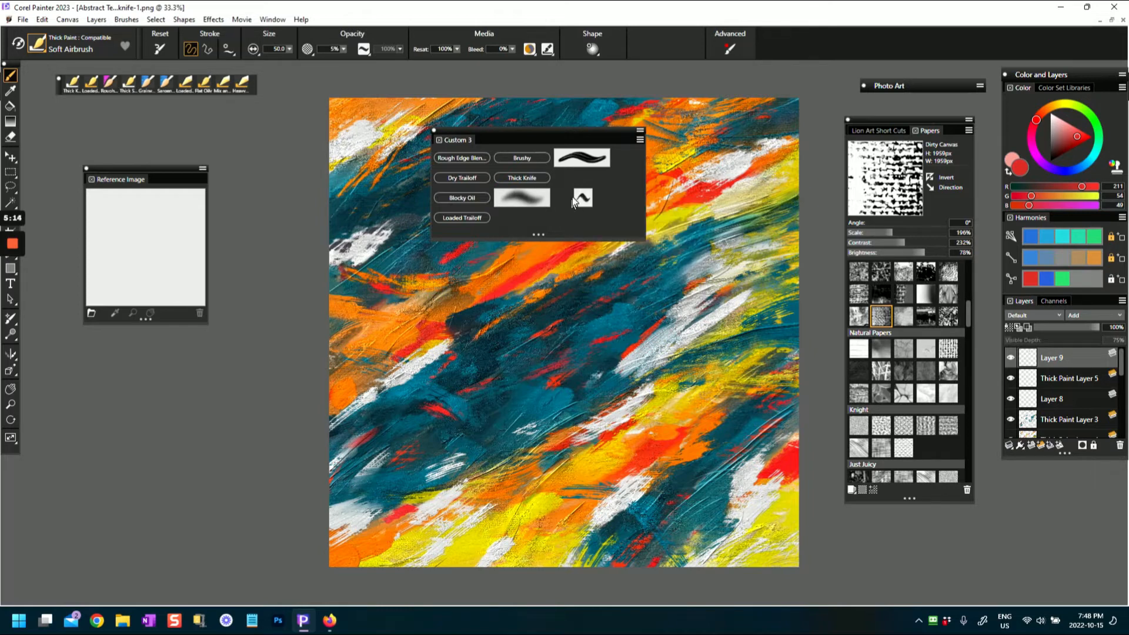
{"action": "mouse_move", "coordinate": [523, 202]}
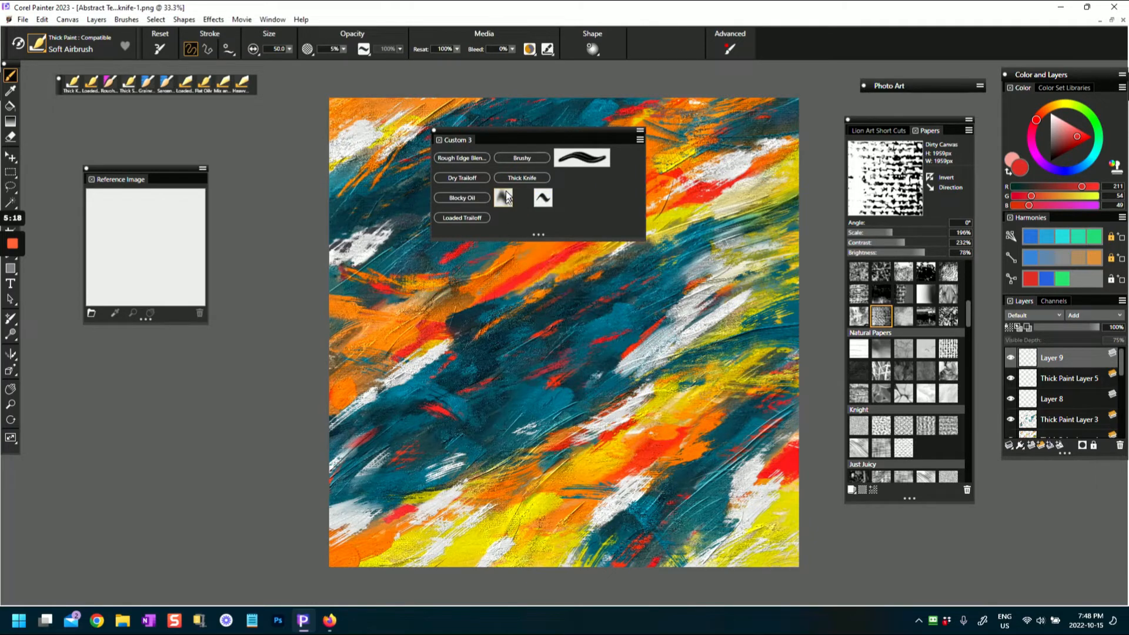
{"action": "mouse_move", "coordinate": [504, 200]}
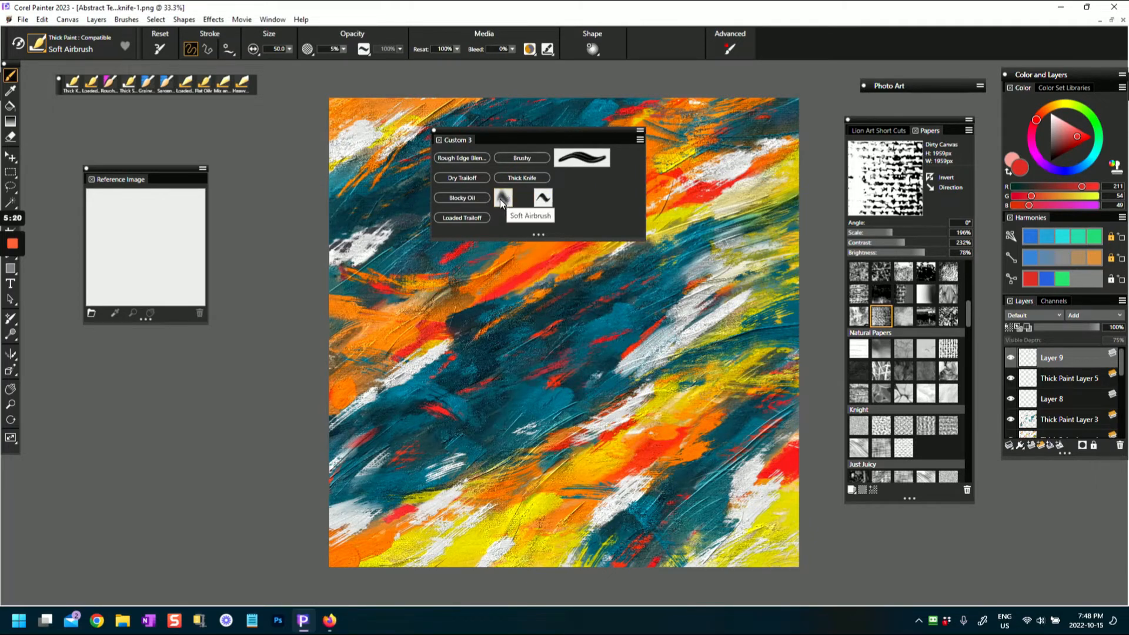
{"action": "mouse_move", "coordinate": [573, 178]}
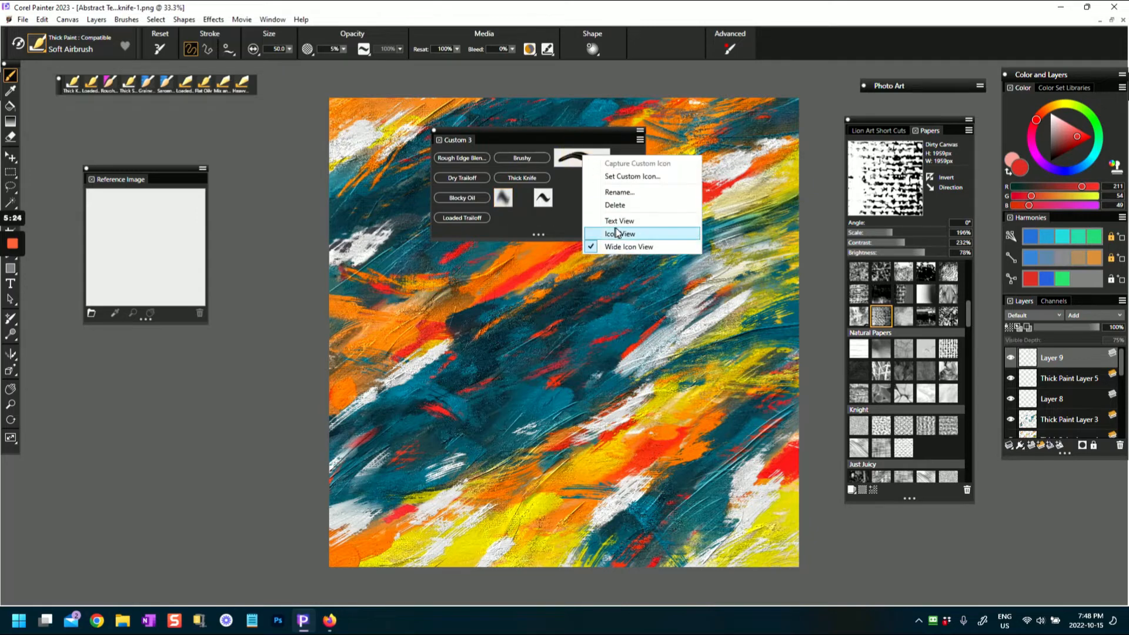
{"action": "left_click", "coordinate": [619, 234]}
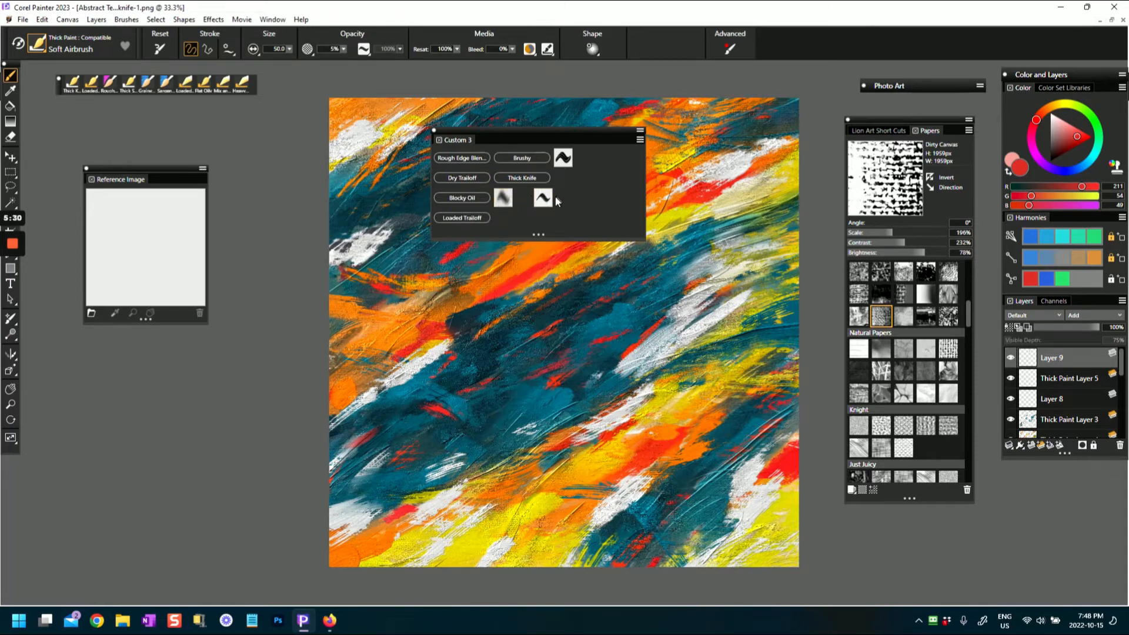
{"action": "mouse_move", "coordinate": [500, 200]}
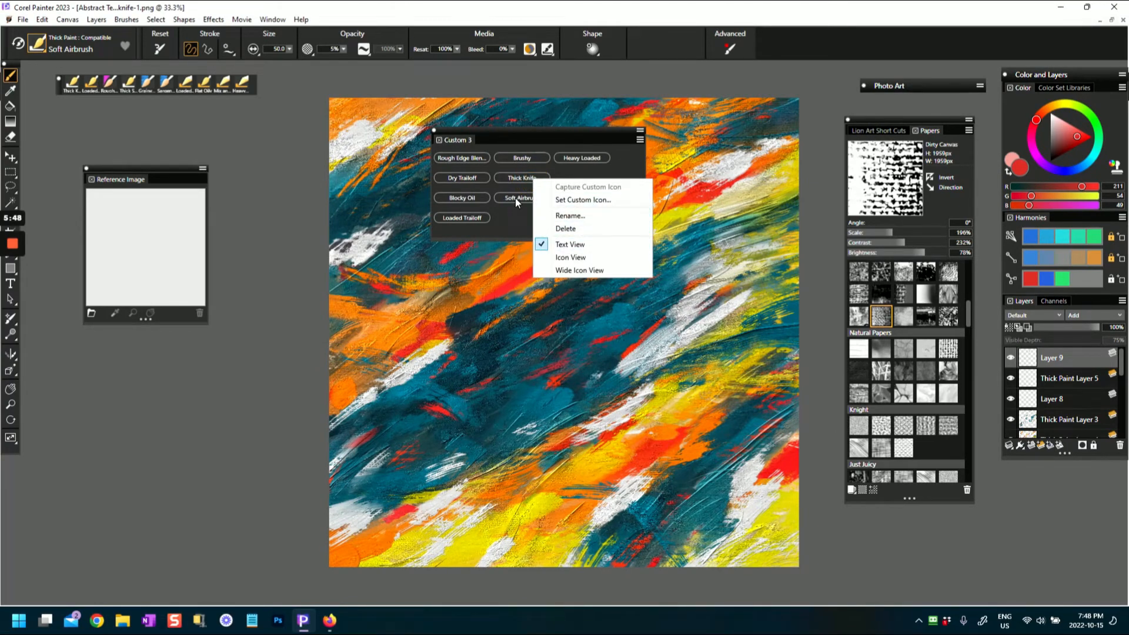
Step: Dismiss the Custom 3 palette item options
{"action": "left_click", "coordinate": [520, 197]}
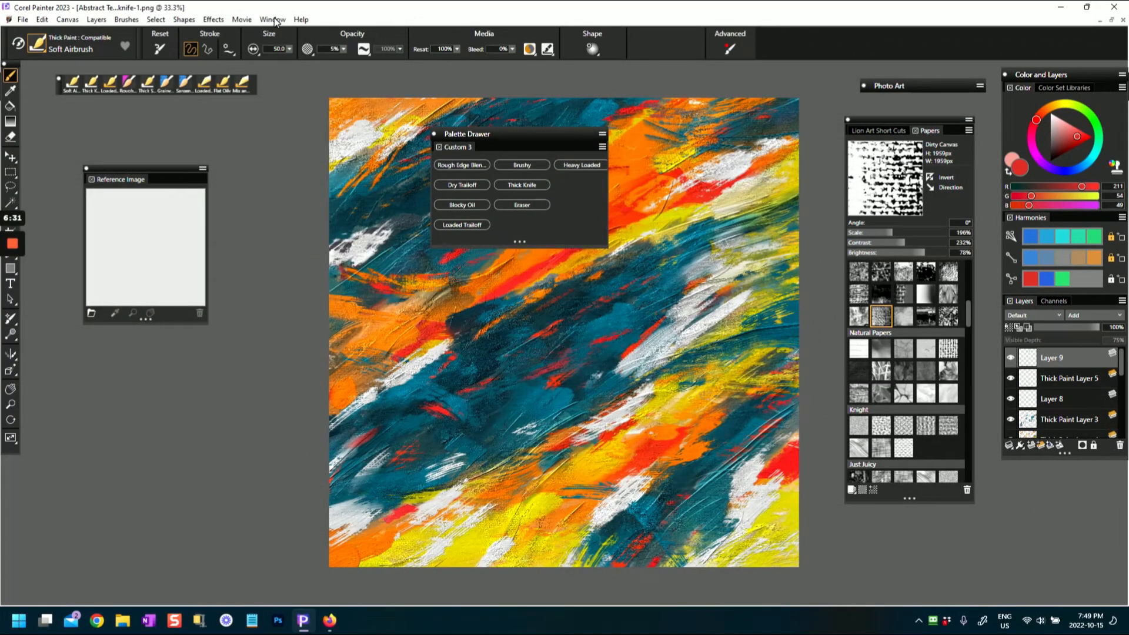
Step: Open the Custom Palette Organizer from the Window menu and select Custom 3
{"action": "left_click", "coordinate": [272, 19]}
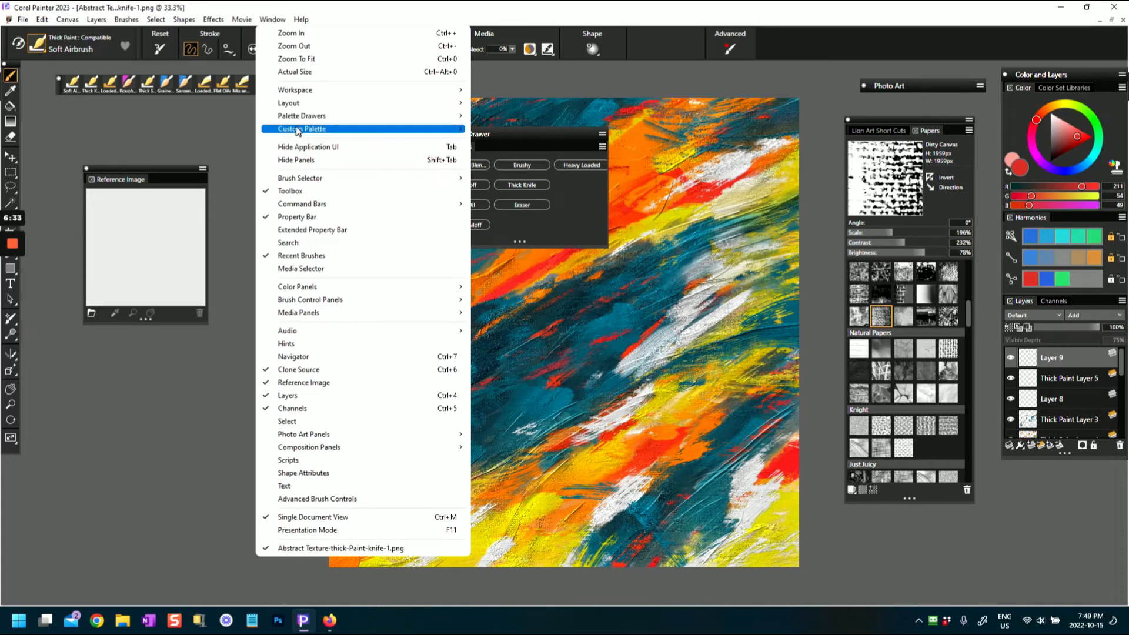
{"action": "mouse_move", "coordinate": [302, 128]}
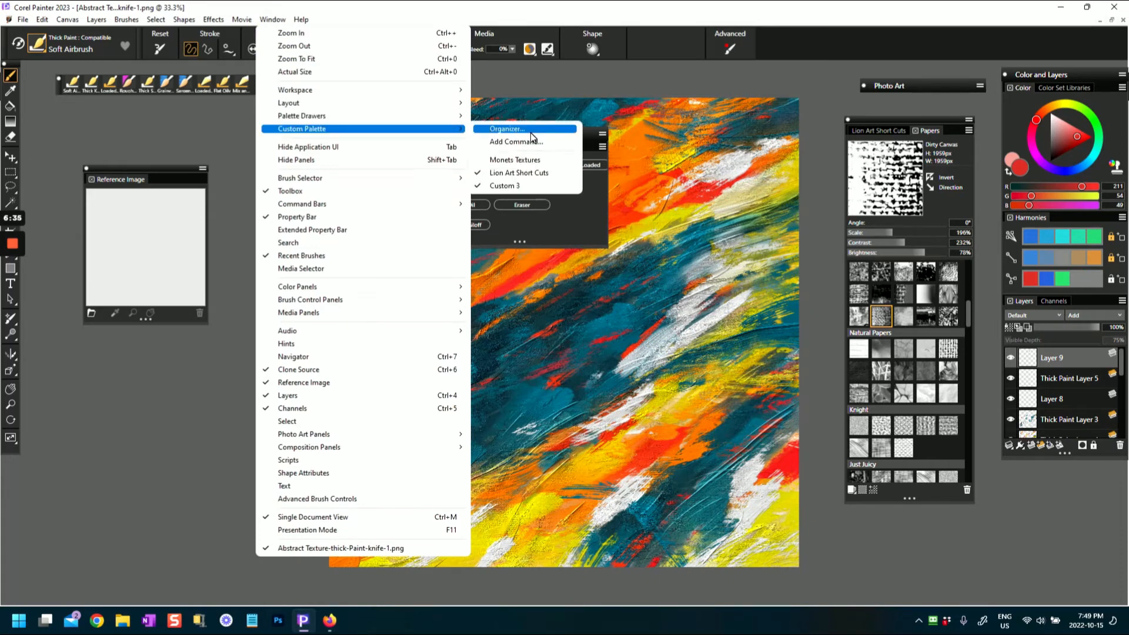
{"action": "left_click", "coordinate": [507, 129]}
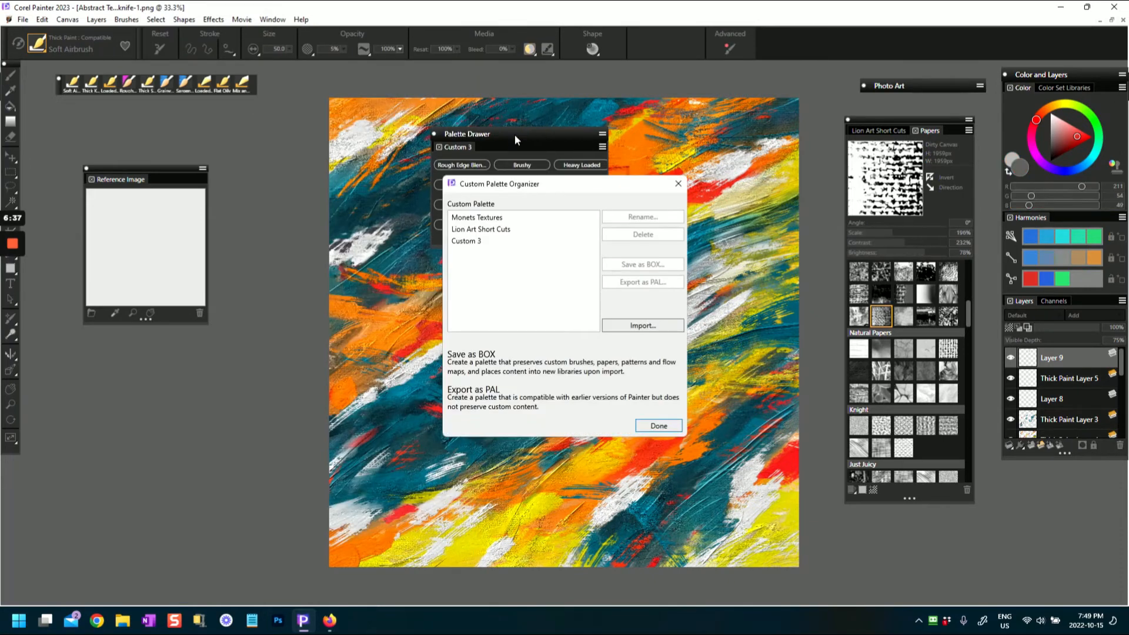
{"action": "left_click", "coordinate": [465, 241]}
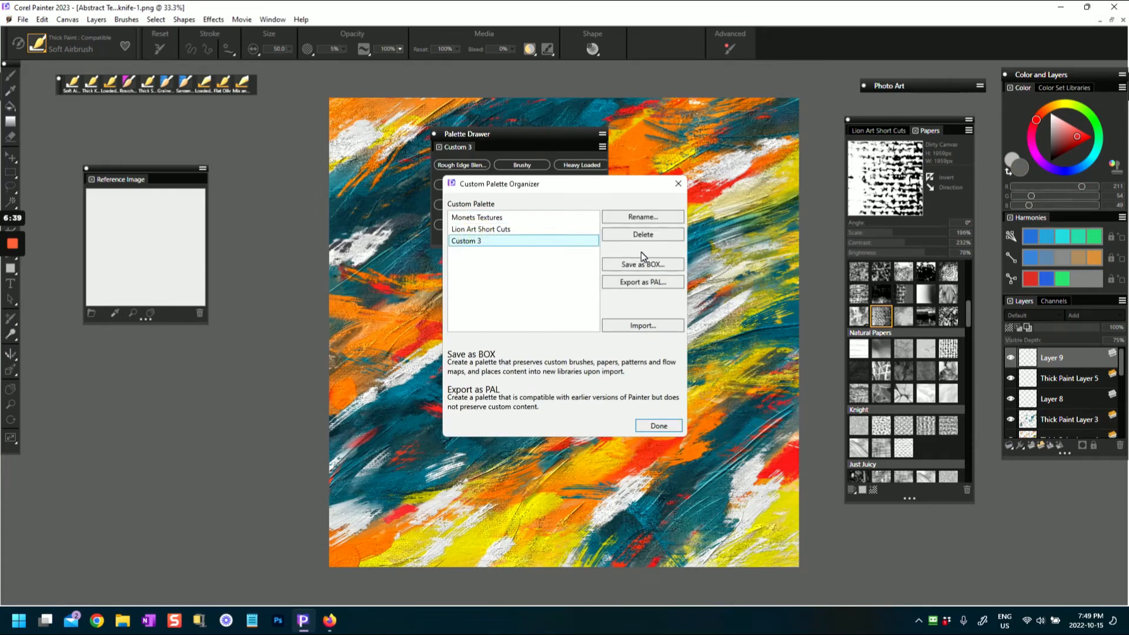
{"action": "mouse_move", "coordinate": [637, 233]}
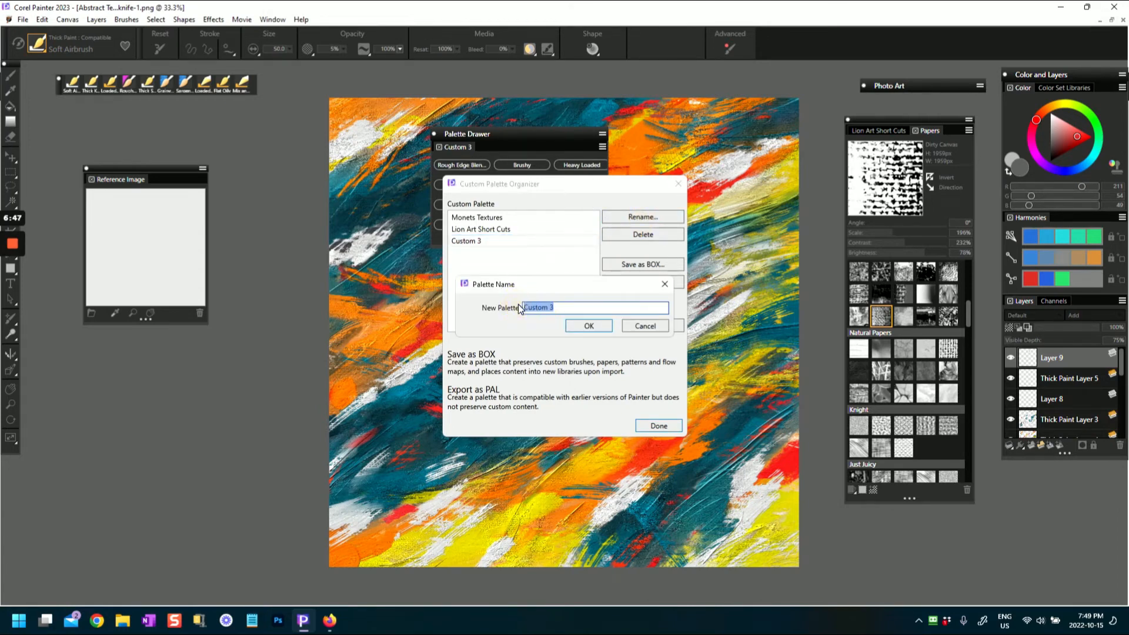
Step: Enter 'Thick Paint Abstract Brushes' as the palette name and confirm
{"action": "type", "text": "Thick"}
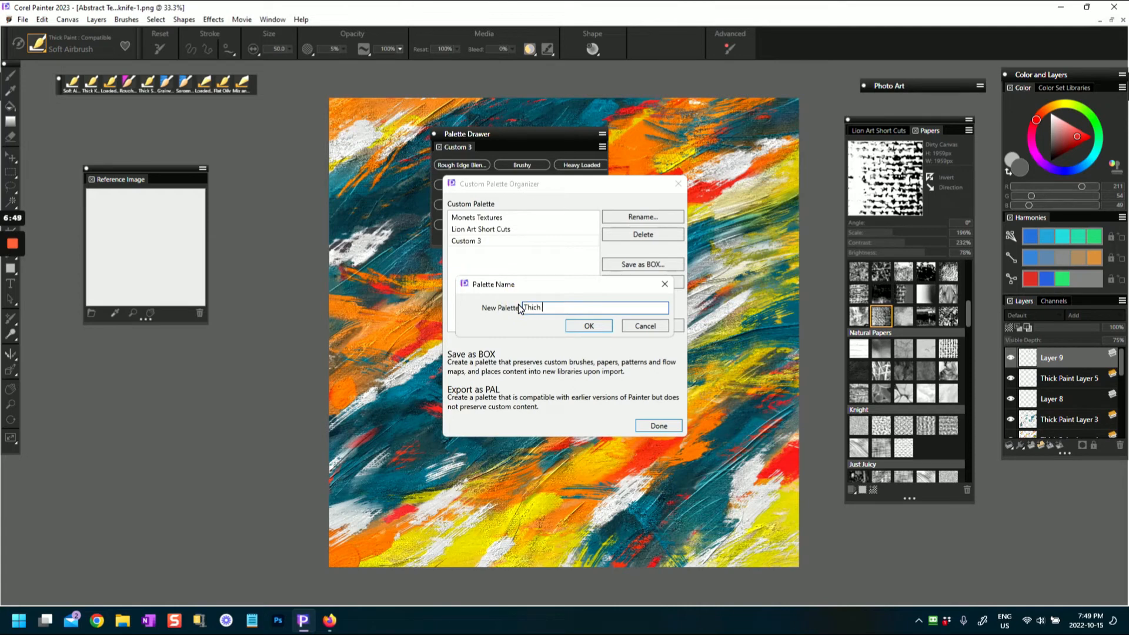
{"action": "type", "text": "Paint Abs"}
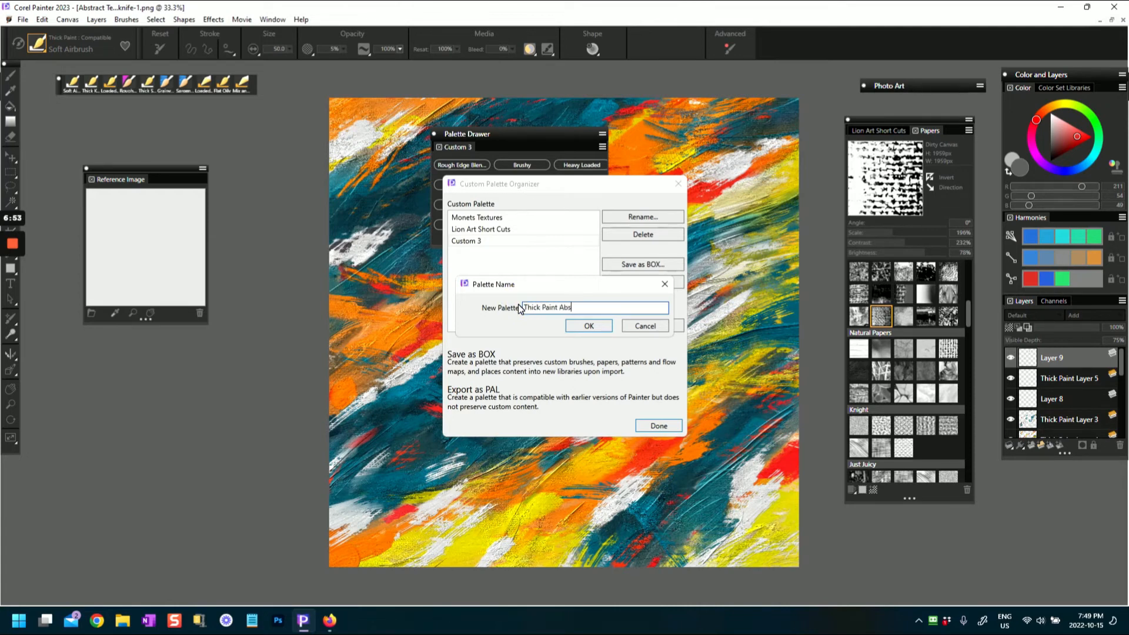
{"action": "type", "text": "tra"}
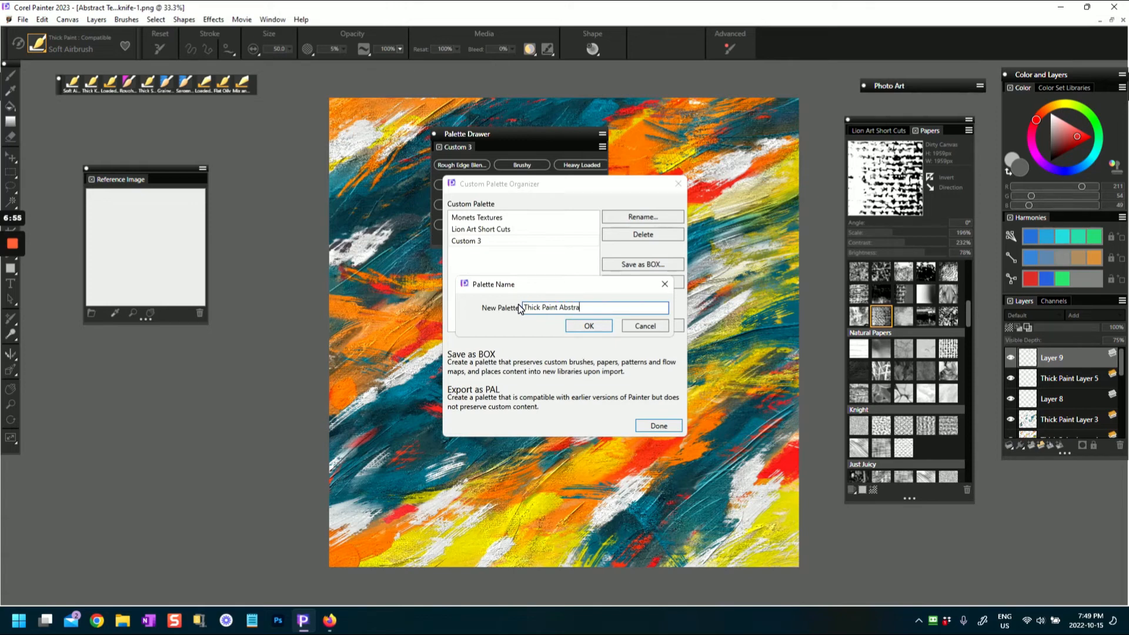
{"action": "type", "text": "ct Brushes"}
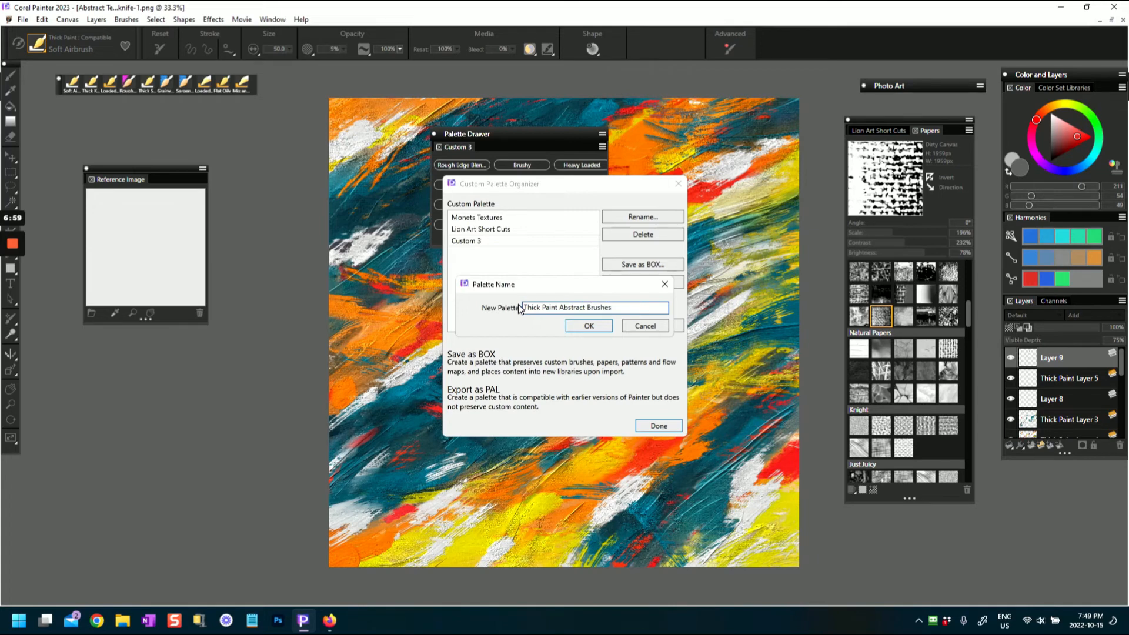
{"action": "left_click", "coordinate": [588, 325]}
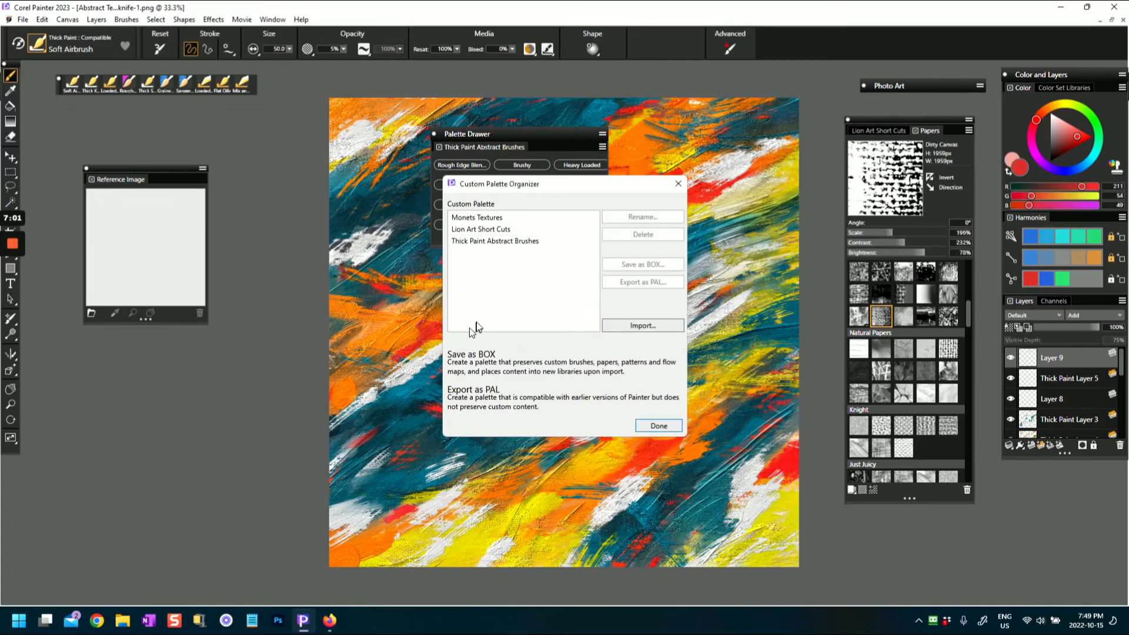
Step: Select the renamed palette in the organizer, then close the organizer with Done
{"action": "left_click", "coordinate": [495, 240]}
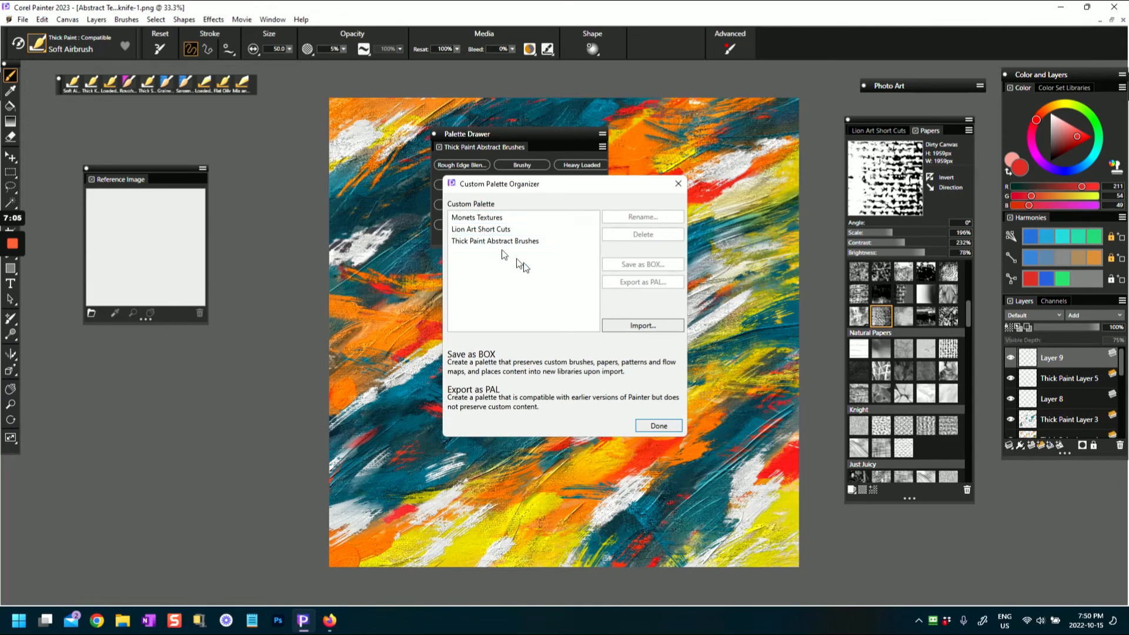
{"action": "left_click", "coordinate": [657, 425]}
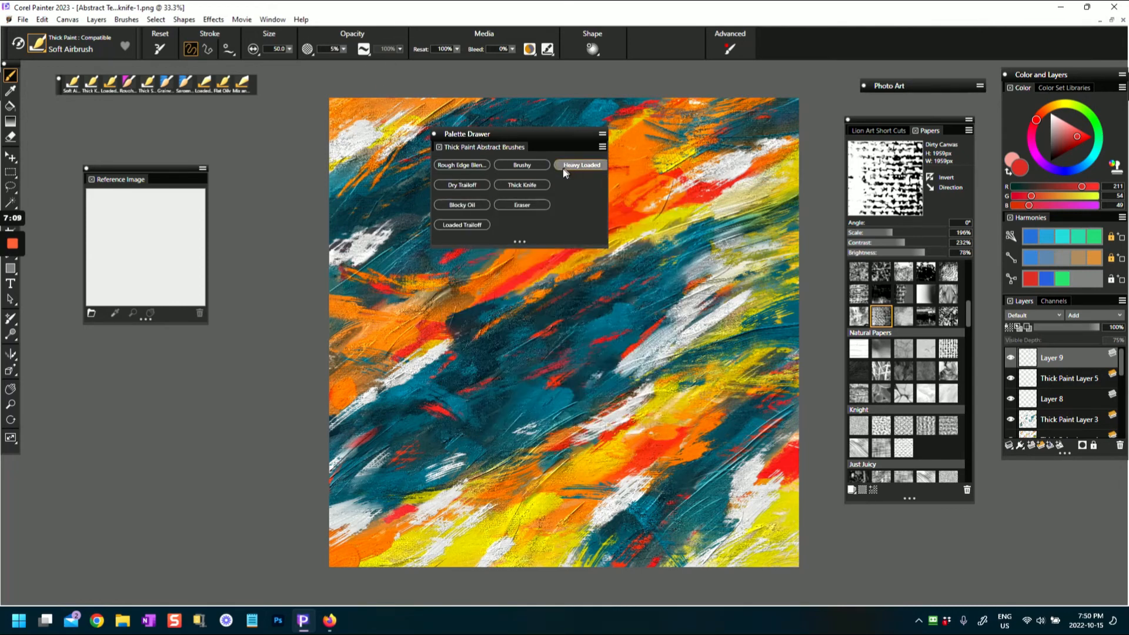
{"action": "mouse_move", "coordinate": [462, 165]}
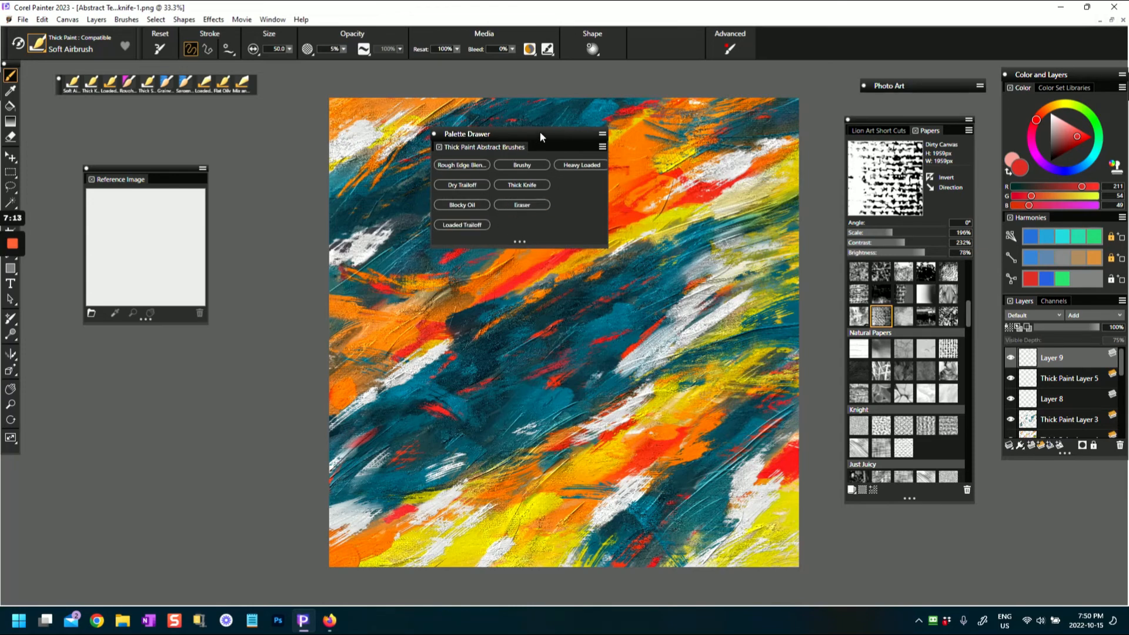
Step: Drag the Thick Paint Abstract Brushes drawer left over the Reference Image panel, beside the painting
{"action": "left_click_drag", "start_coordinate": [467, 133], "coordinate": [222, 171]}
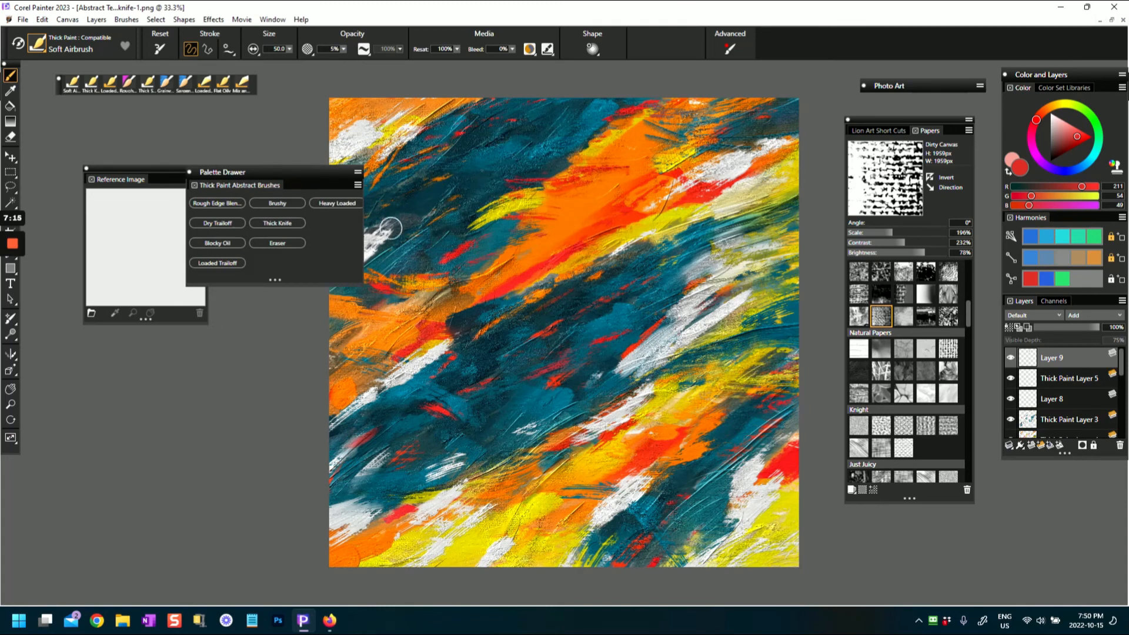
{"action": "mouse_move", "coordinate": [302, 220]}
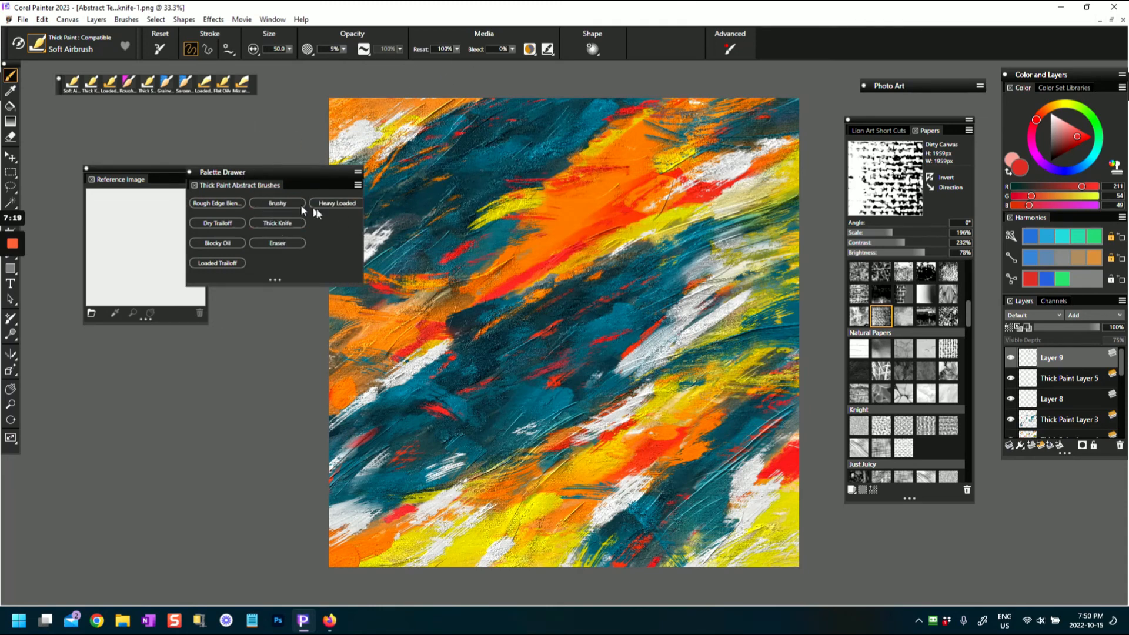
{"action": "mouse_move", "coordinate": [243, 218]}
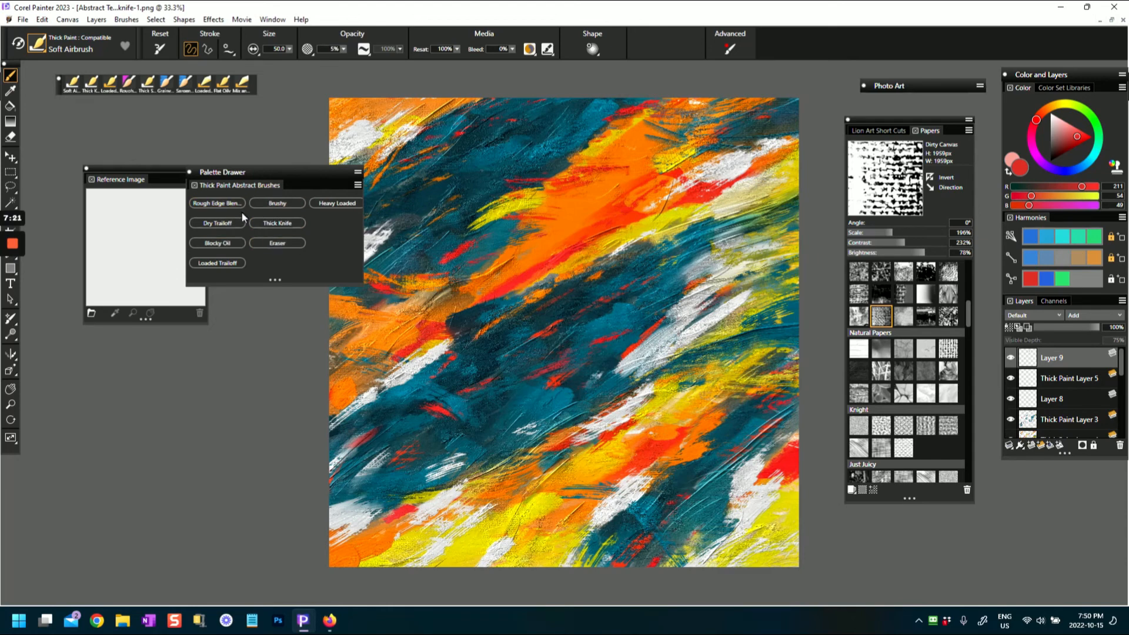
{"action": "mouse_move", "coordinate": [552, 187]}
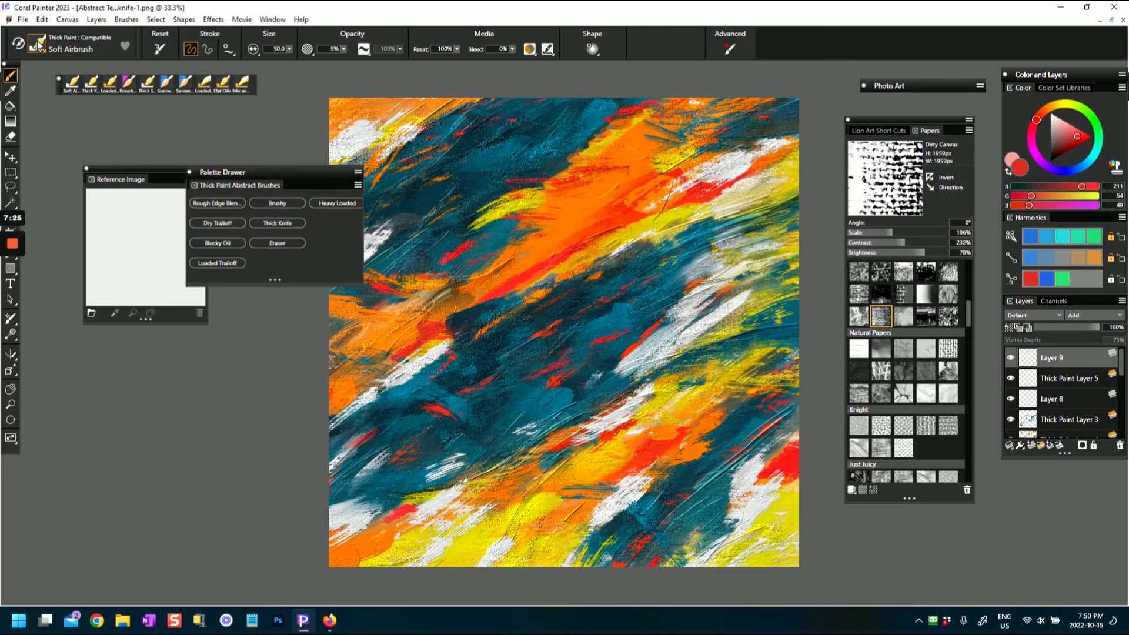
{"action": "left_click", "coordinate": [36, 43]}
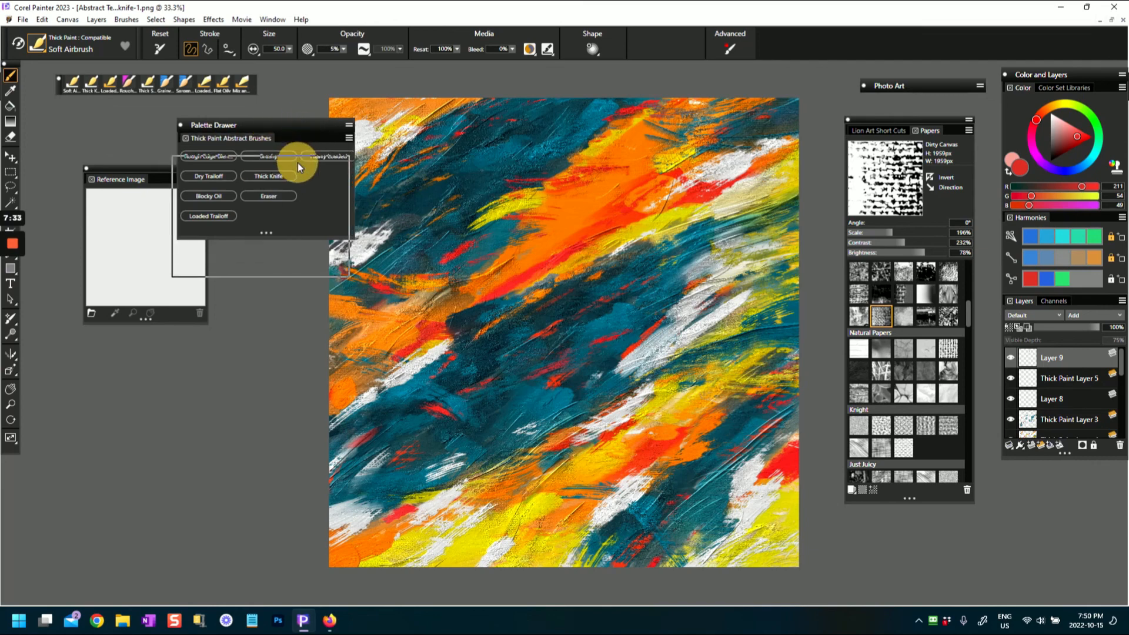
{"action": "left_click_drag", "start_coordinate": [213, 125], "coordinate": [207, 171]}
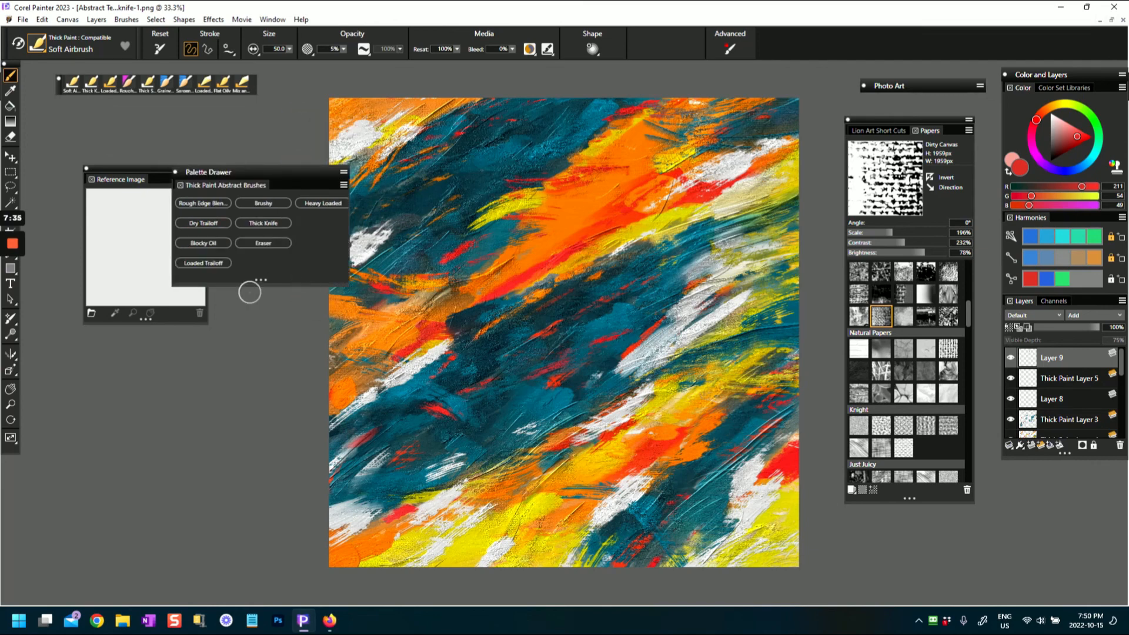